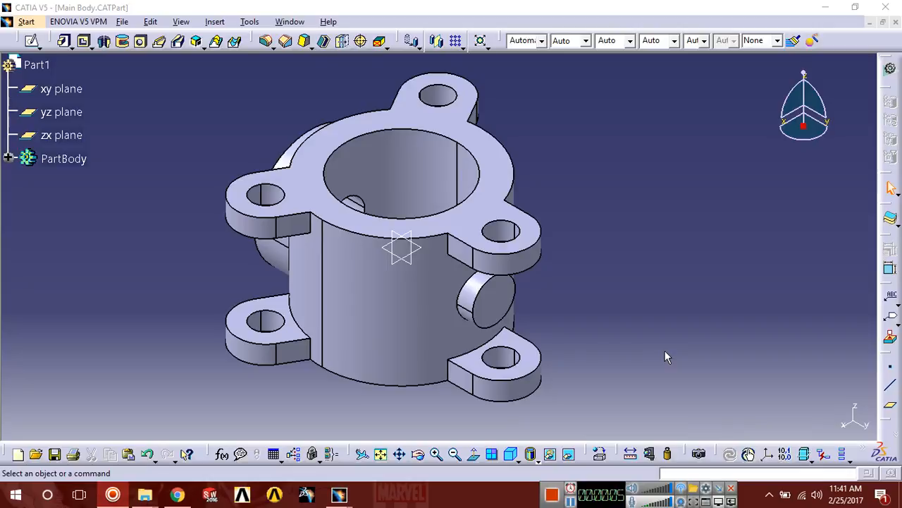
mouse_move(620, 283)
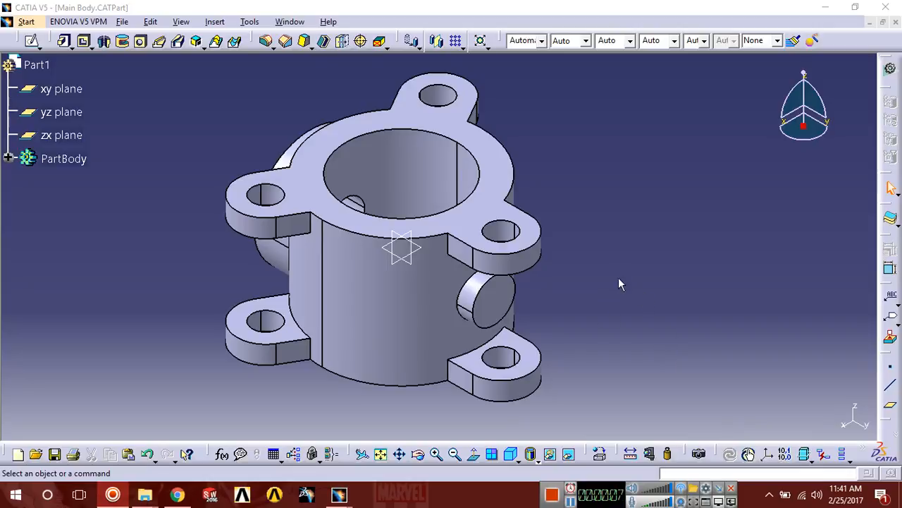
mouse_move(641, 234)
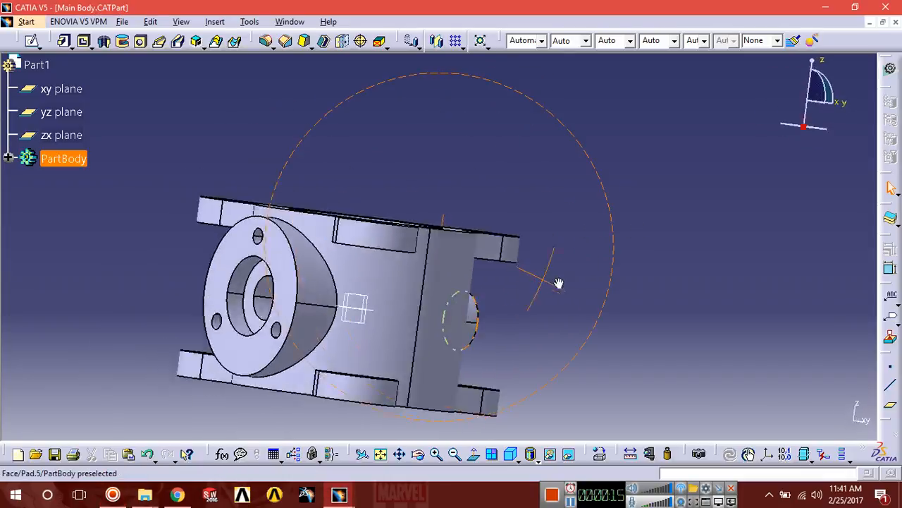
Orbit the finished valve body to inspect it from the side and other angles.
left_click_drag(557, 282, 531, 229)
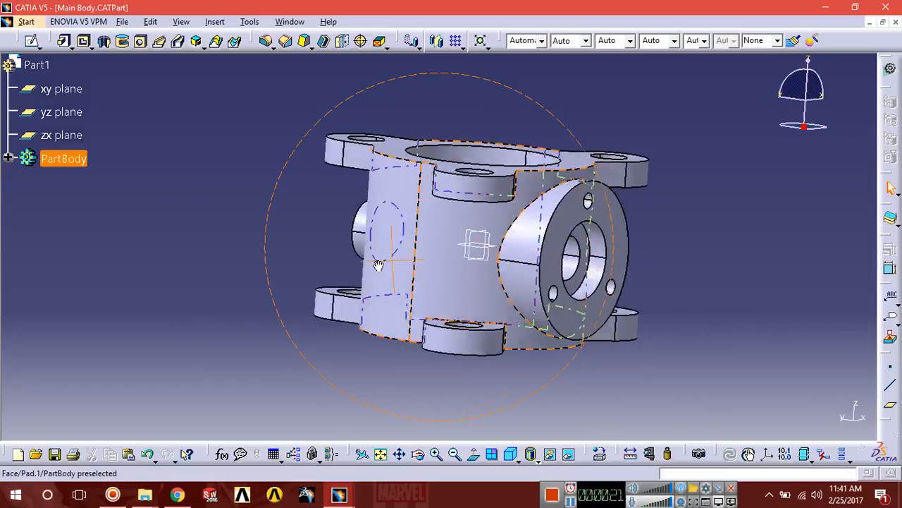
left_click_drag(381, 265, 423, 242)
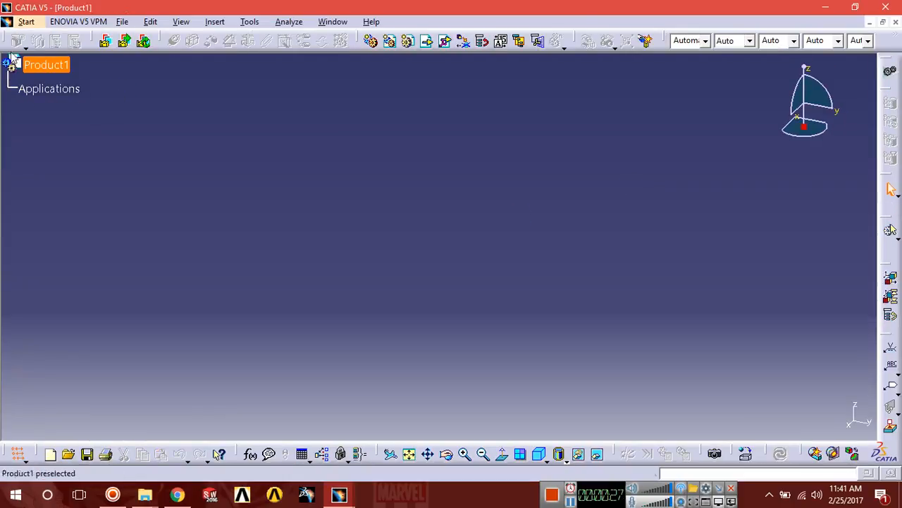
Enter the Part Design workbench and create a new part named Part1.
left_click(25, 21)
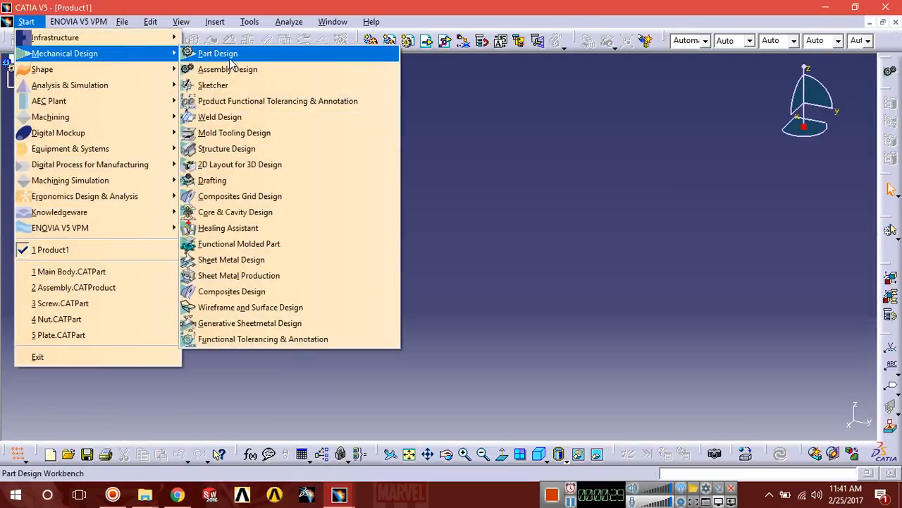
left_click(217, 53)
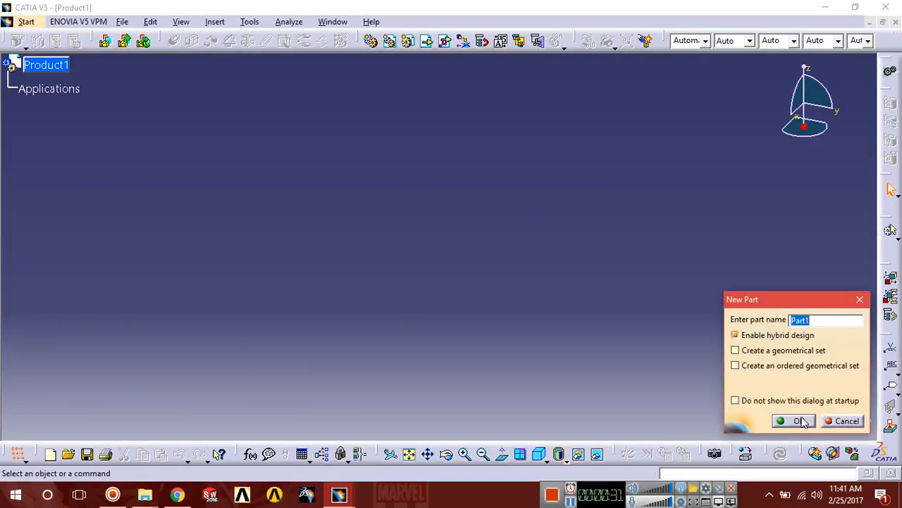
left_click(793, 420)
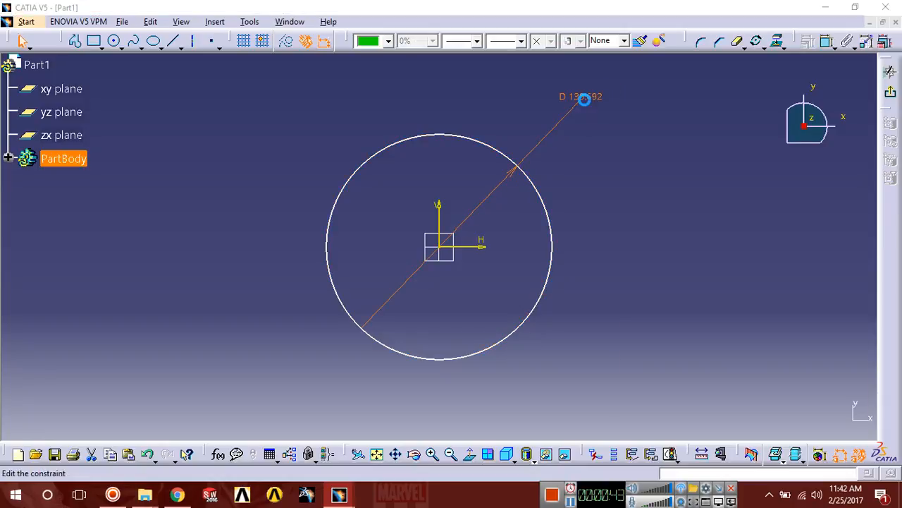
Set the origin-centred circle's diameter to 280 mm.
double_click(584, 99)
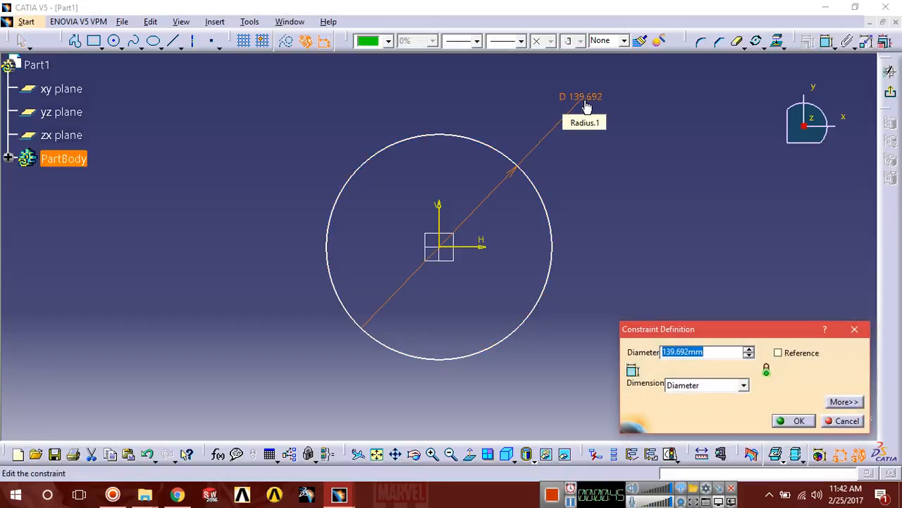
type("280")
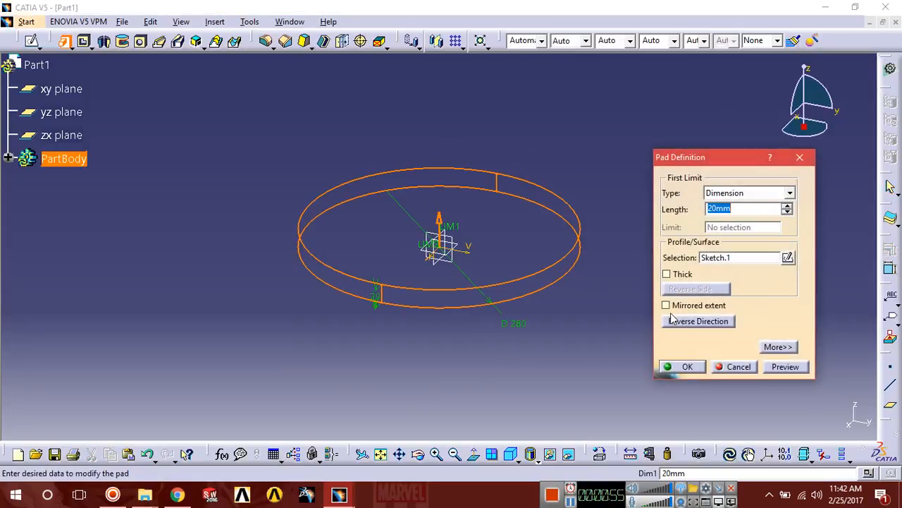
Pad the circle with mirrored extent and length 225/2 for a 225 mm cylinder.
left_click(666, 304)
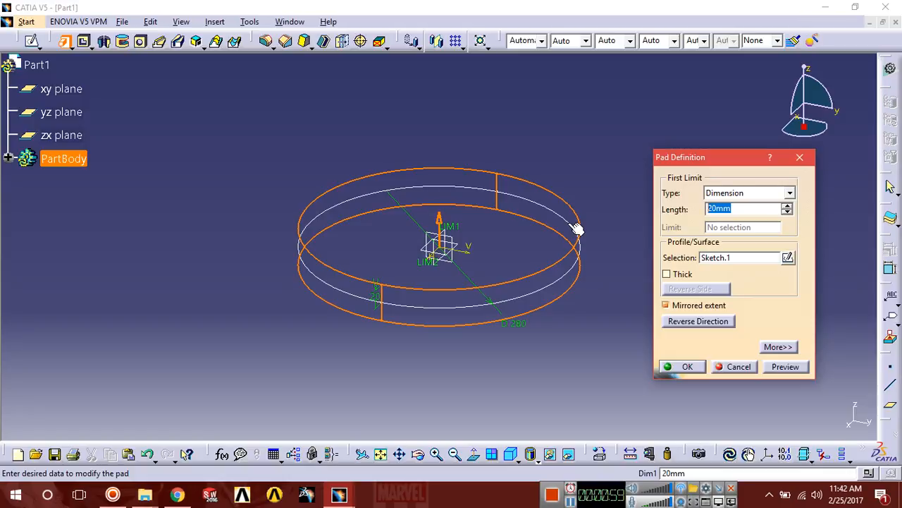
type("225/2")
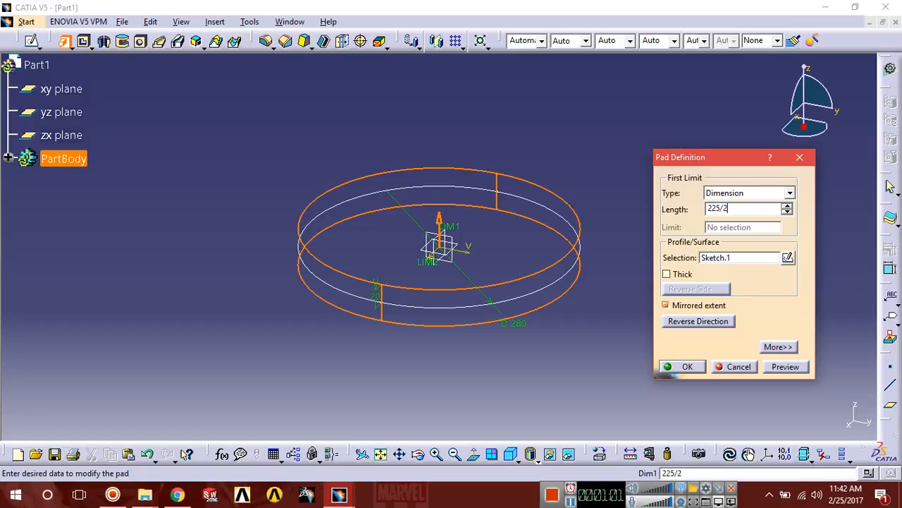
mouse_move(504, 299)
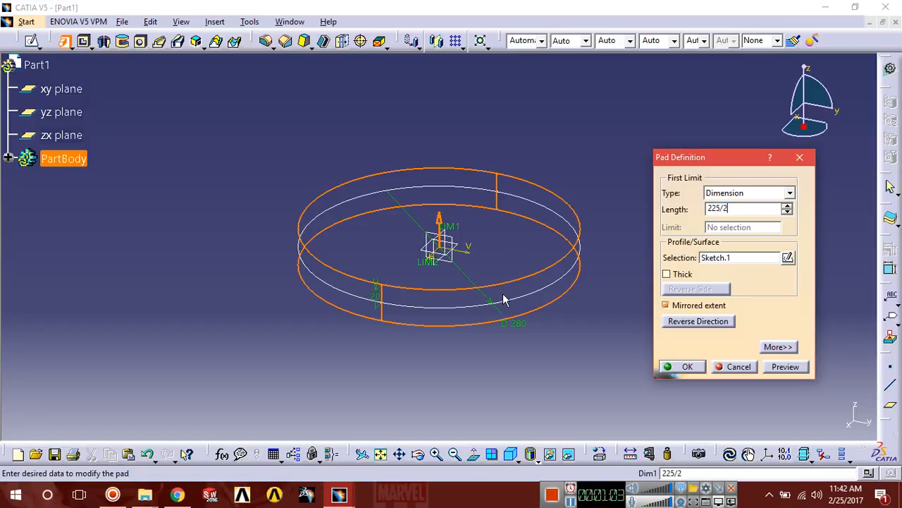
mouse_move(656, 276)
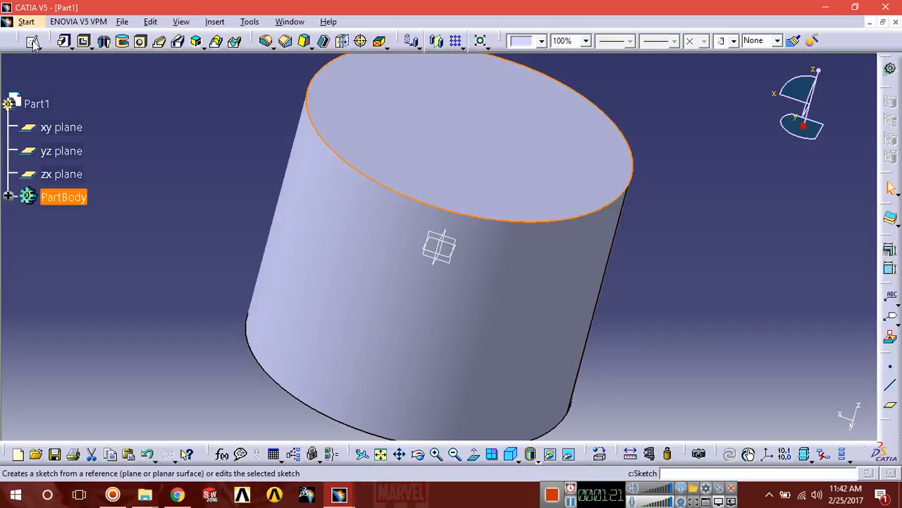
Sketch a 100 mm circle on the end face, centred 175 mm from the body centre.
left_click(32, 40)
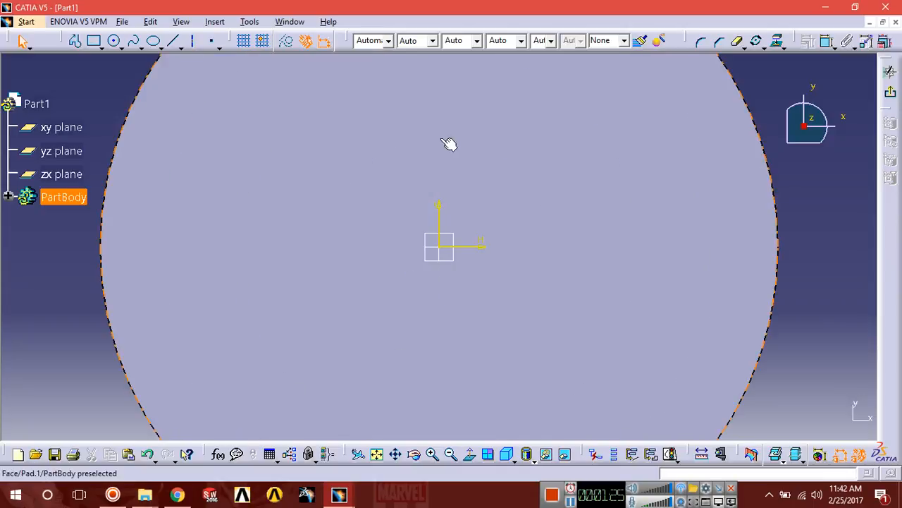
left_click(115, 39)
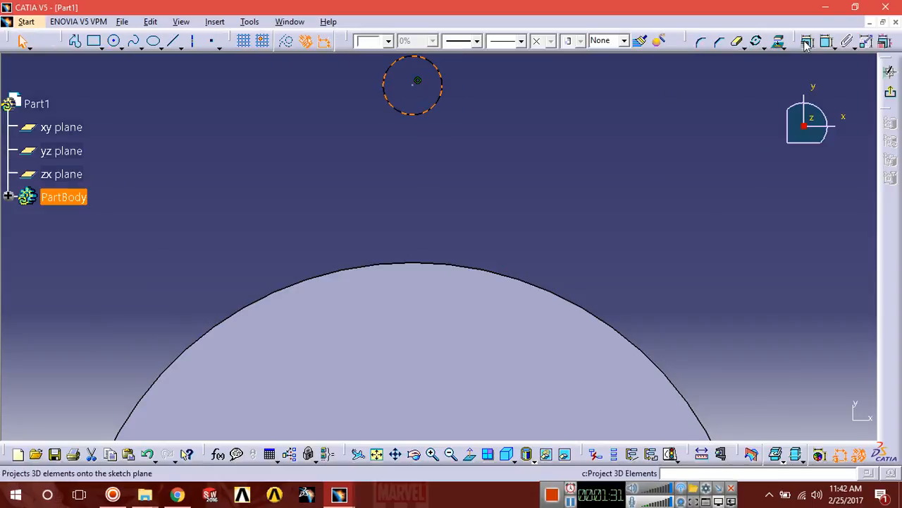
mouse_move(826, 41)
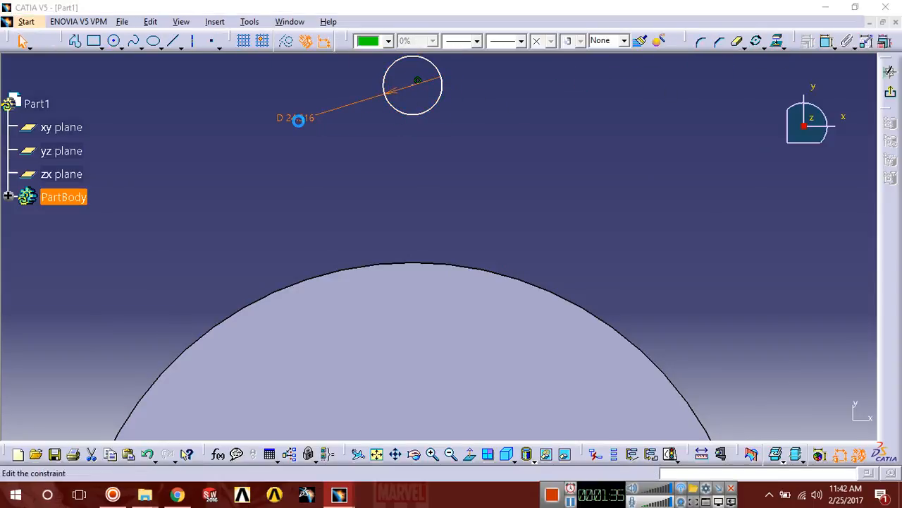
double_click(295, 118)
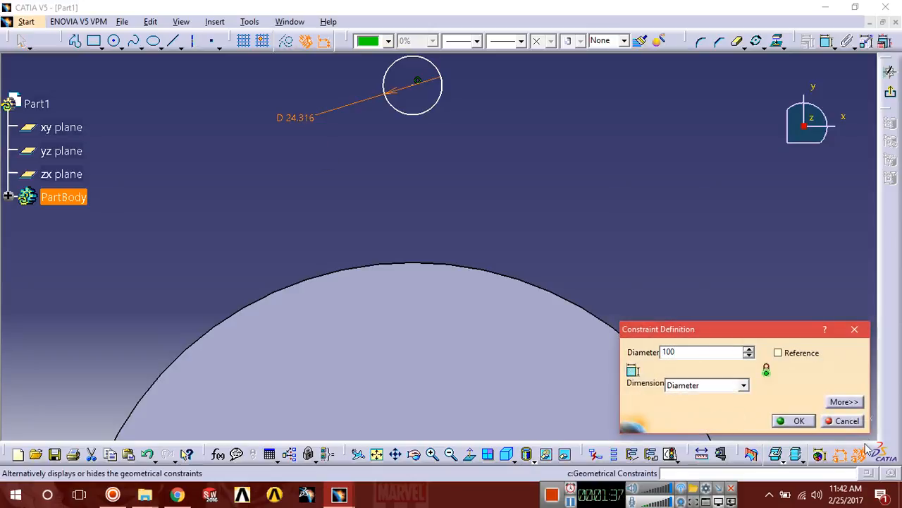
left_click(798, 420)
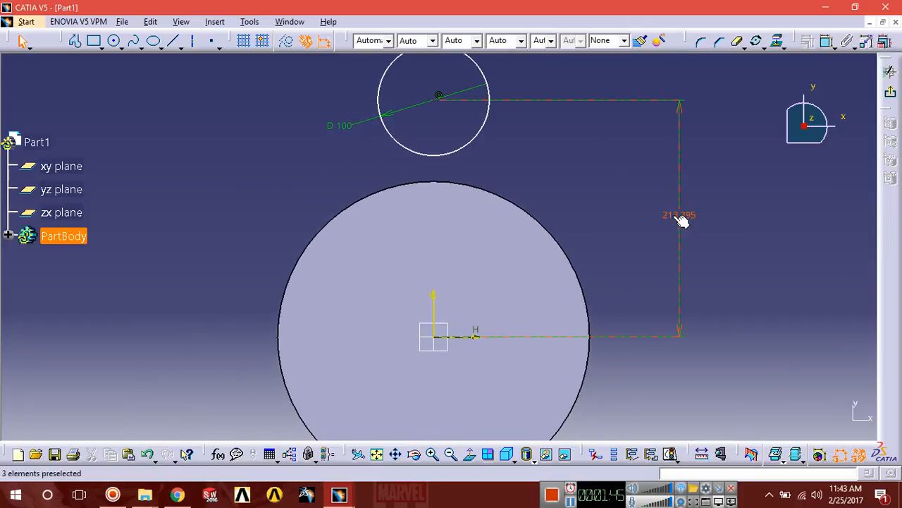
double_click(678, 214)
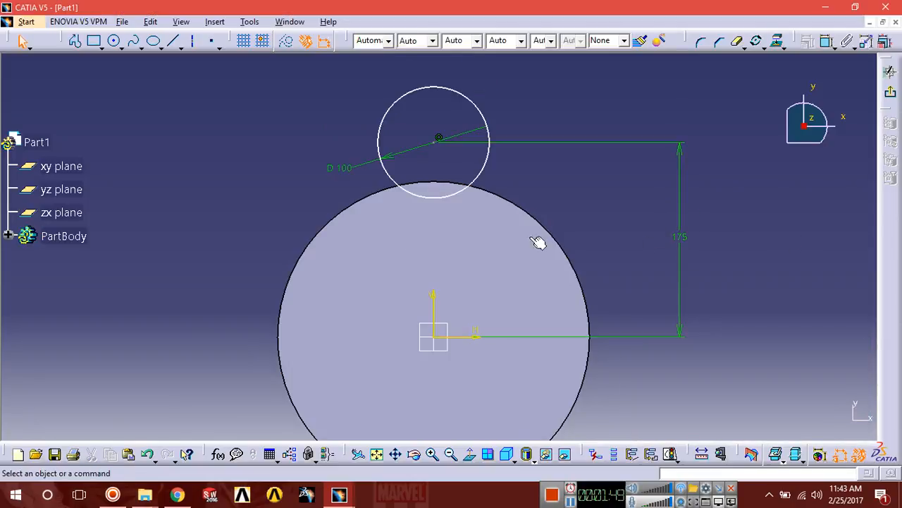
left_click(539, 242)
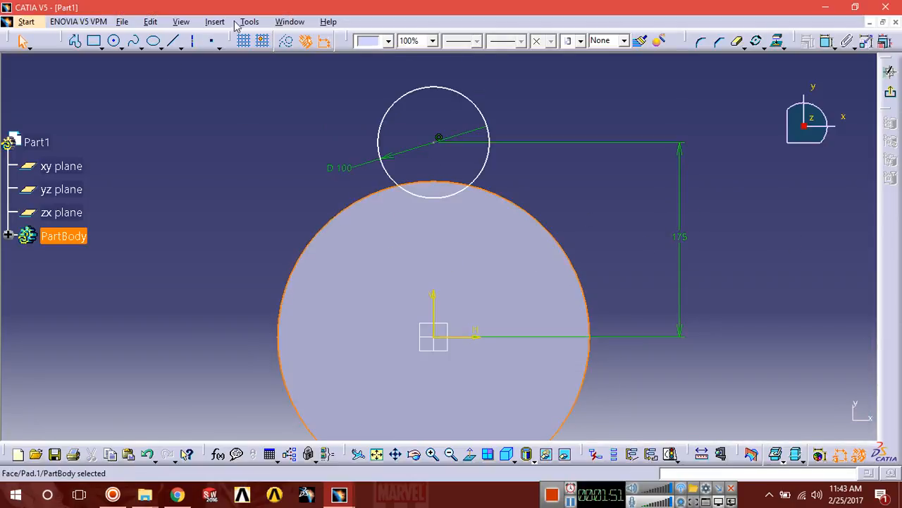
Project the cylinder's outer edge into the sketch via Project 3D Elements.
left_click(214, 21)
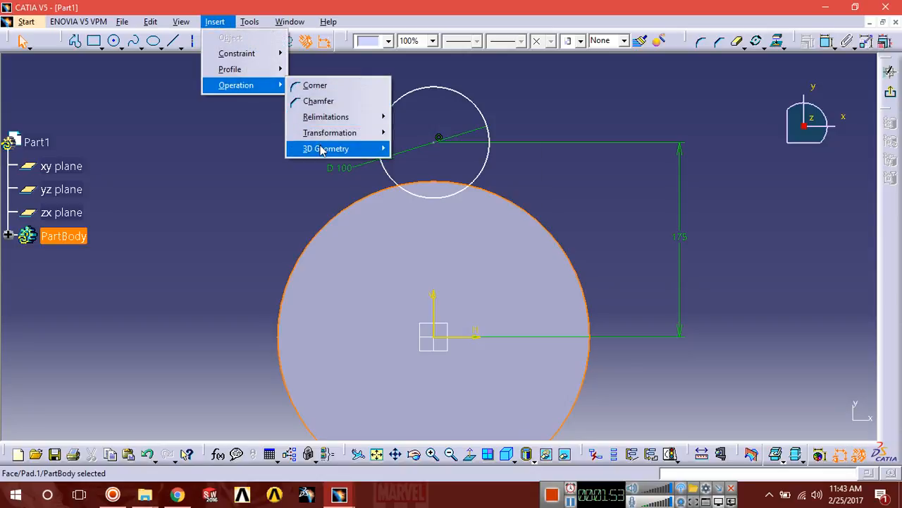
mouse_move(326, 148)
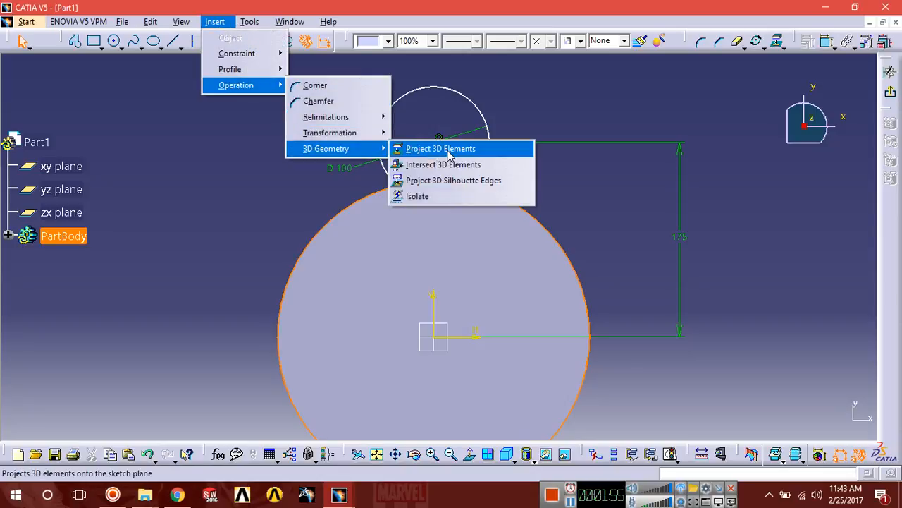
left_click(440, 149)
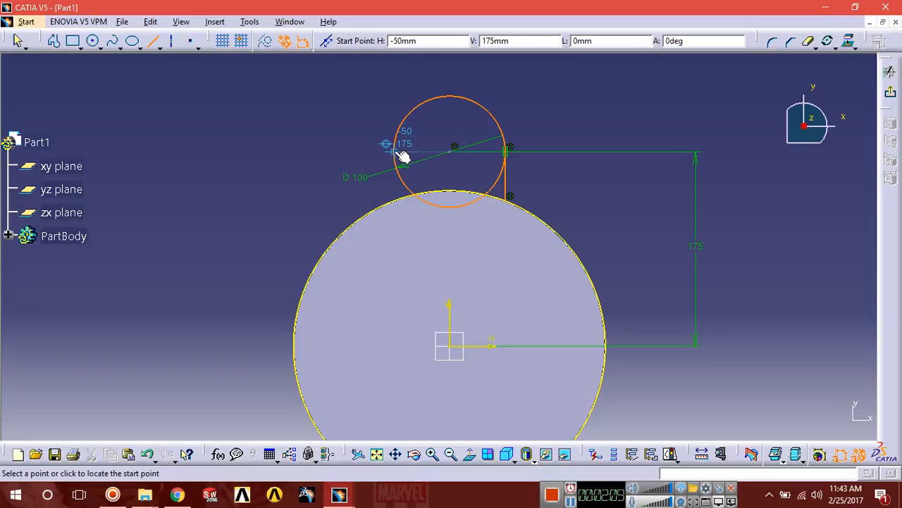
Draw a straight lug side line from the small circle toward the body circle.
left_click(387, 144)
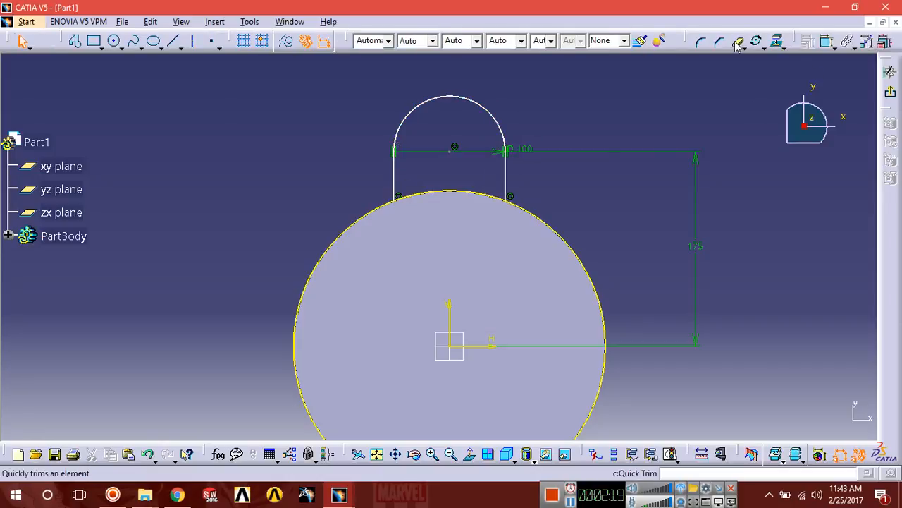
mouse_move(528, 246)
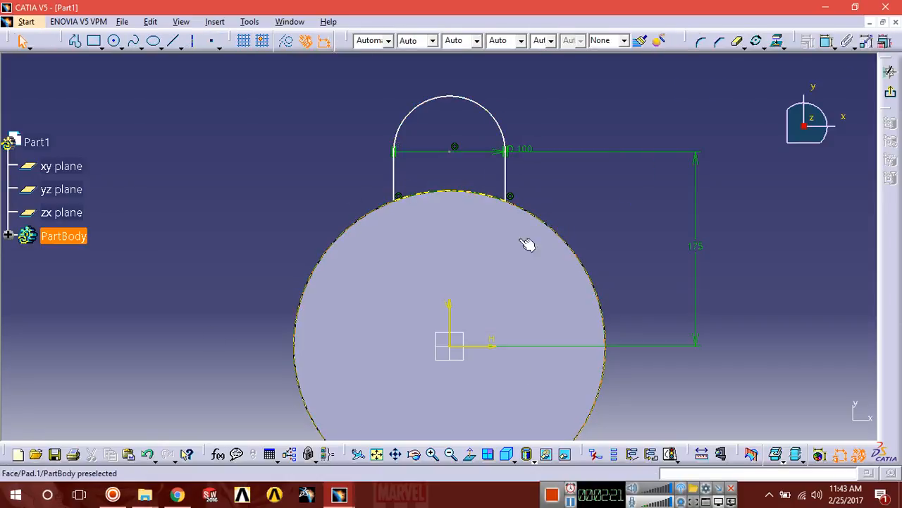
mouse_move(401, 214)
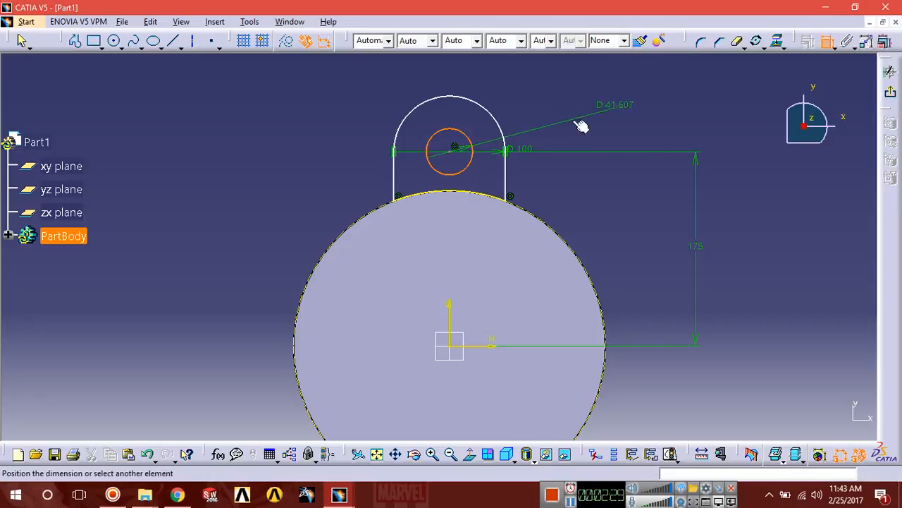
Edit the lug profile dimension so the hole centre sits 175 mm from the body centre.
double_click(614, 104)
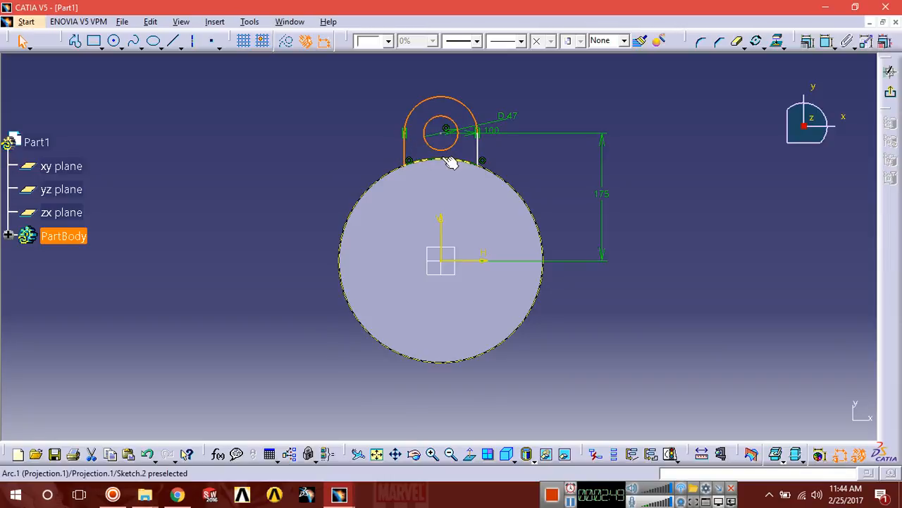
Rotate-duplicate the lug profile about the origin at 360/3 for three evenly spaced lugs.
left_click(452, 164)
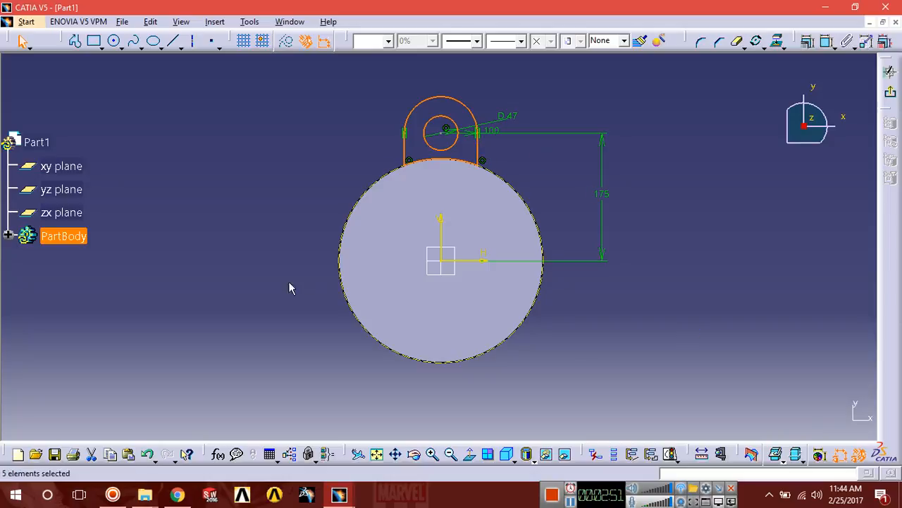
mouse_move(747, 133)
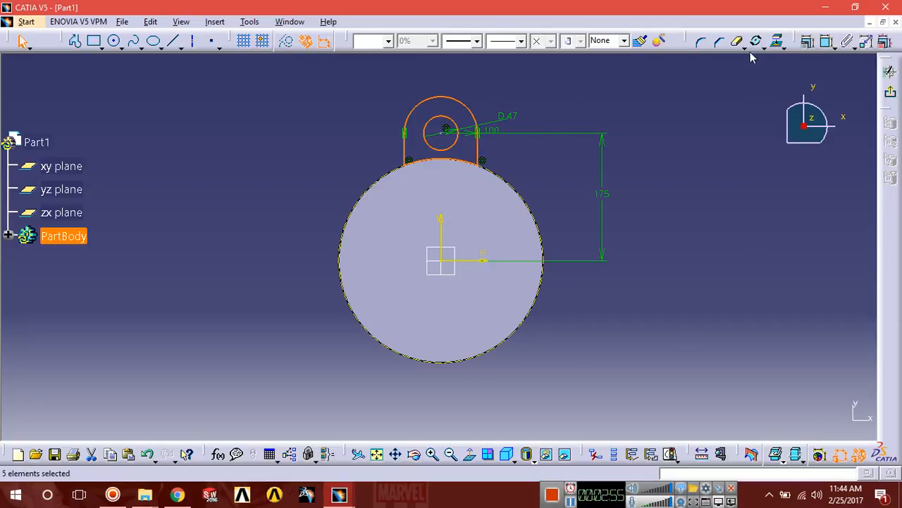
left_click(756, 39)
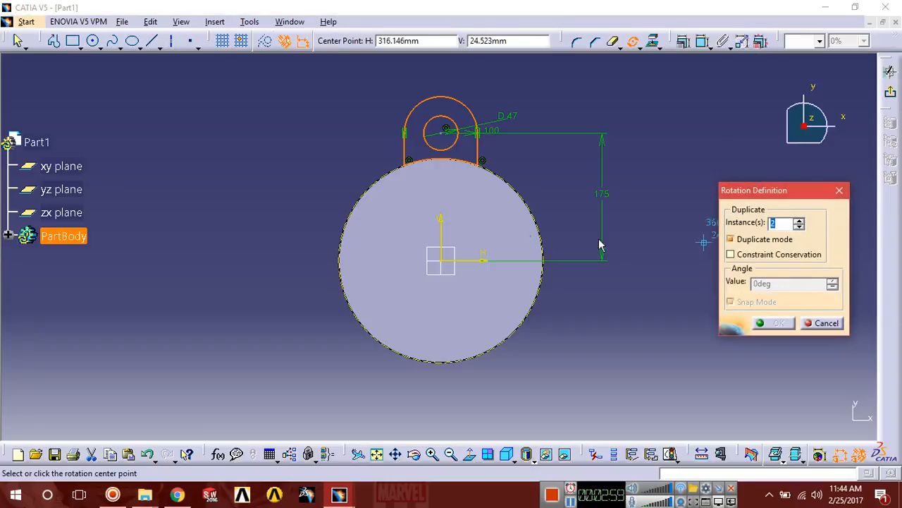
left_click(439, 261)
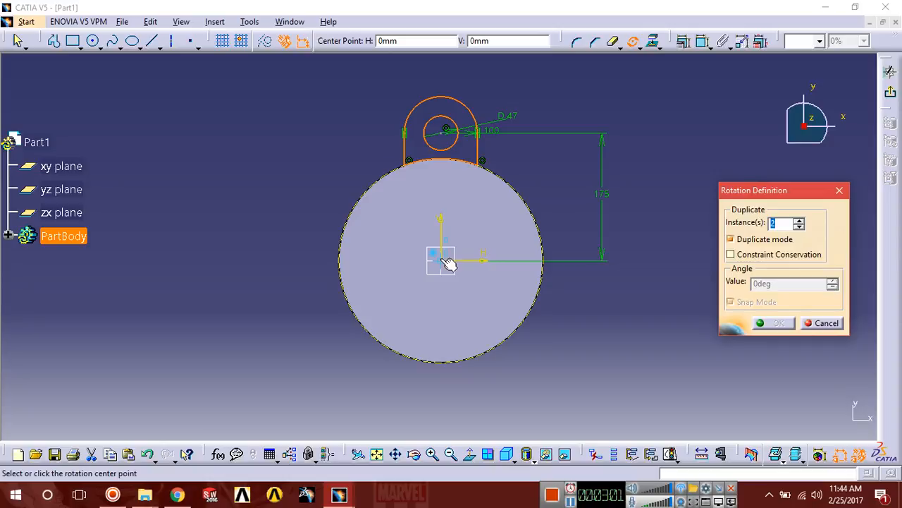
left_click(440, 260)
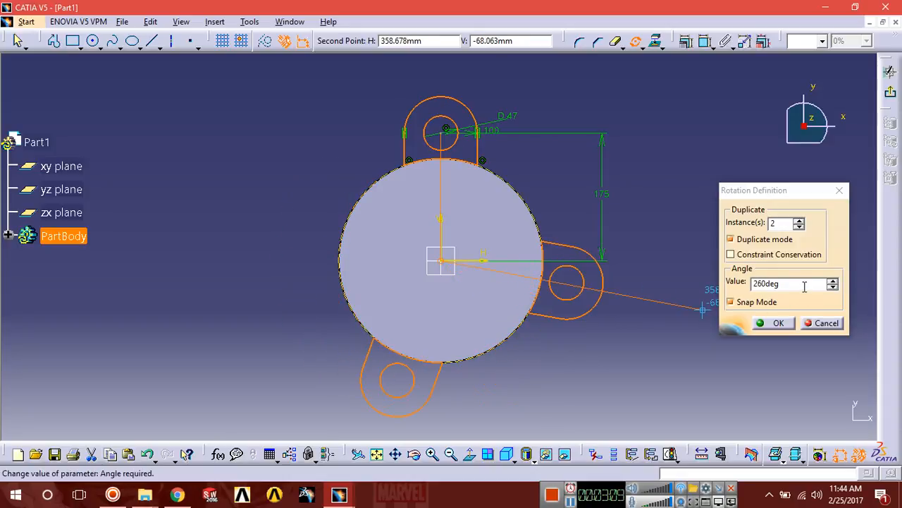
type("360/")
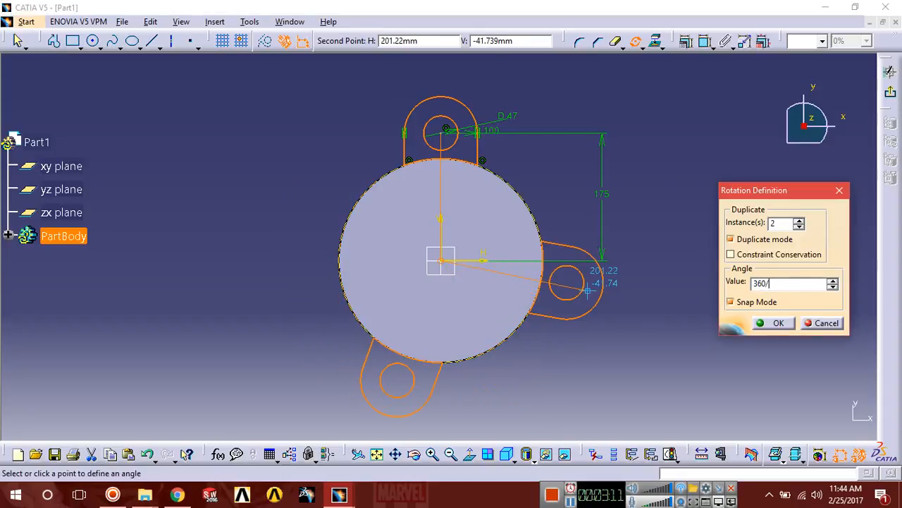
type("3")
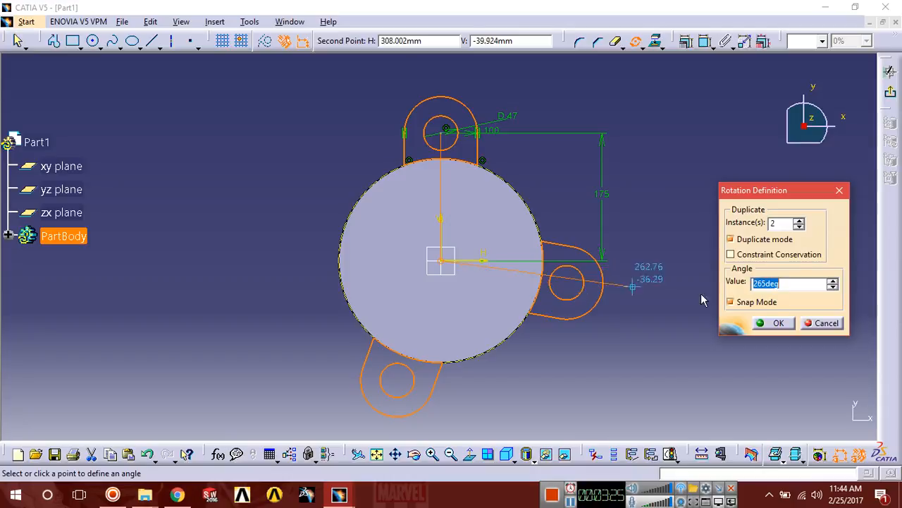
type("360")
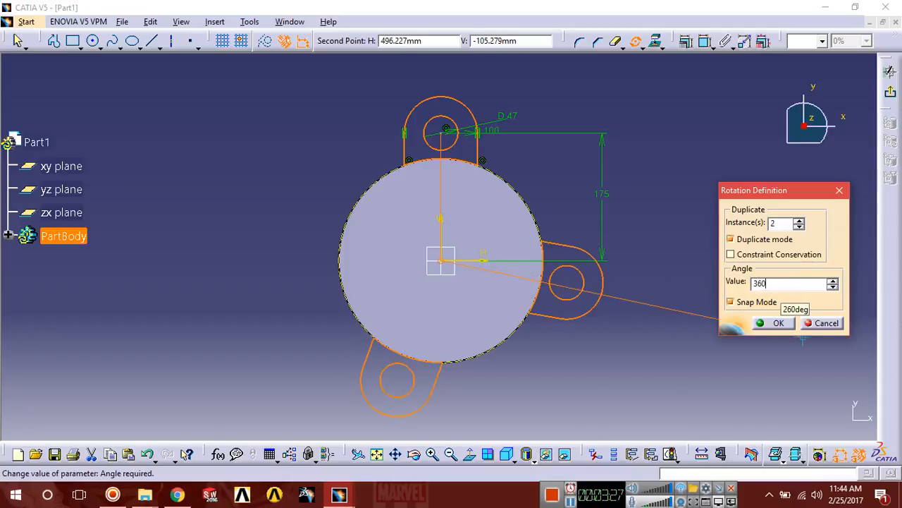
left_click(778, 323)
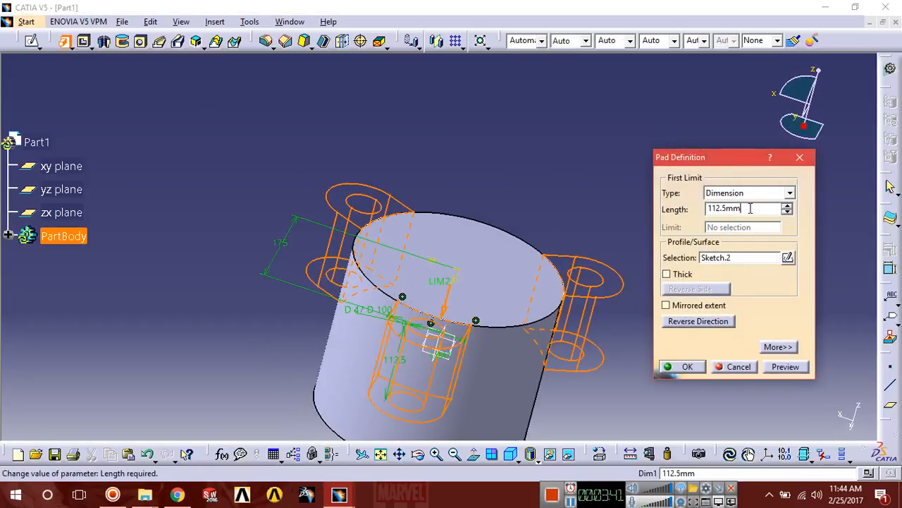
Pad the three lug profiles into solid lugs on the body.
triple_click(726, 209)
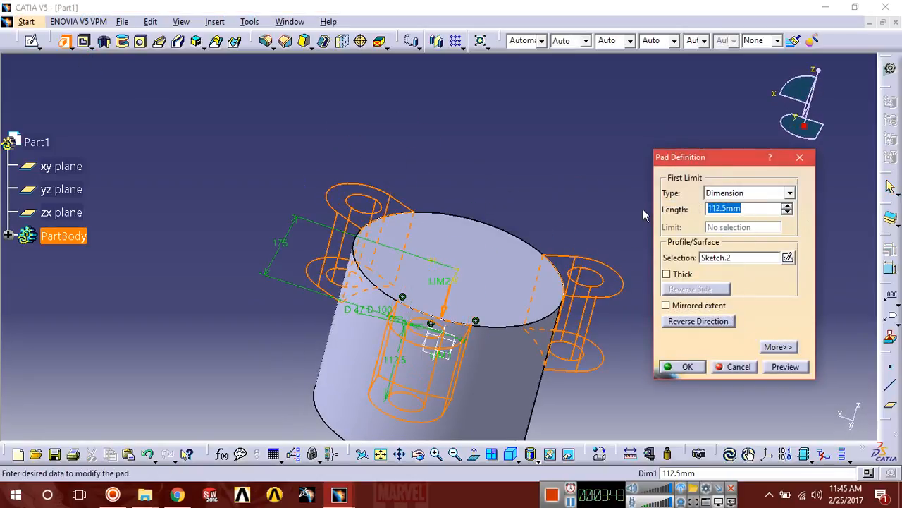
left_click(688, 367)
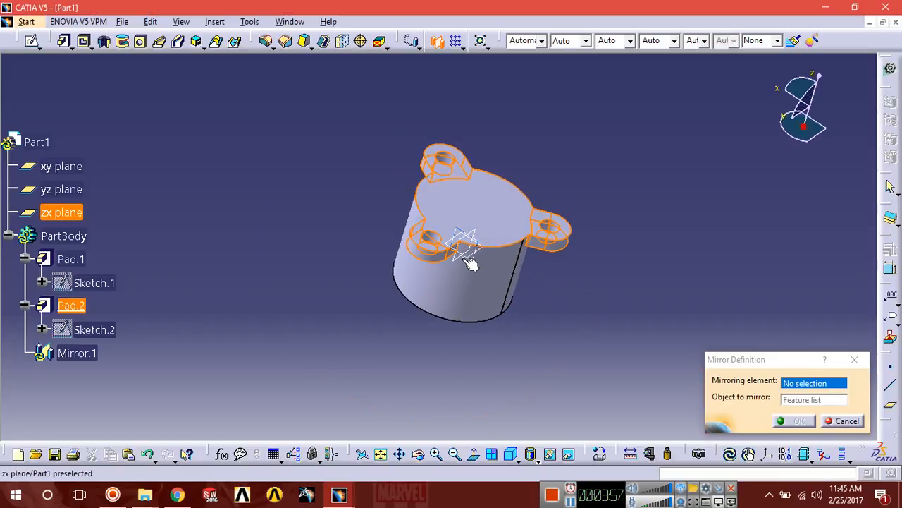
Mirror the lugs across the xy plane and orbit to verify three lugs at each end.
left_click(62, 167)
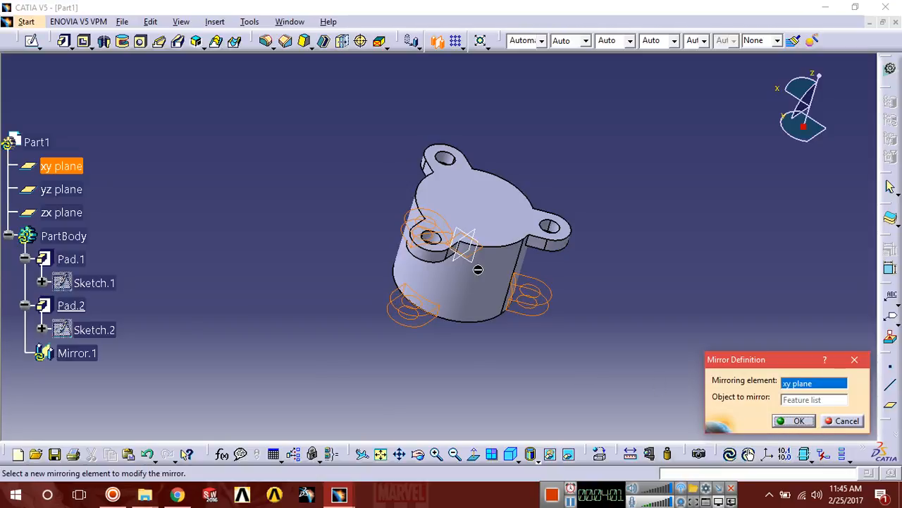
mouse_move(62, 366)
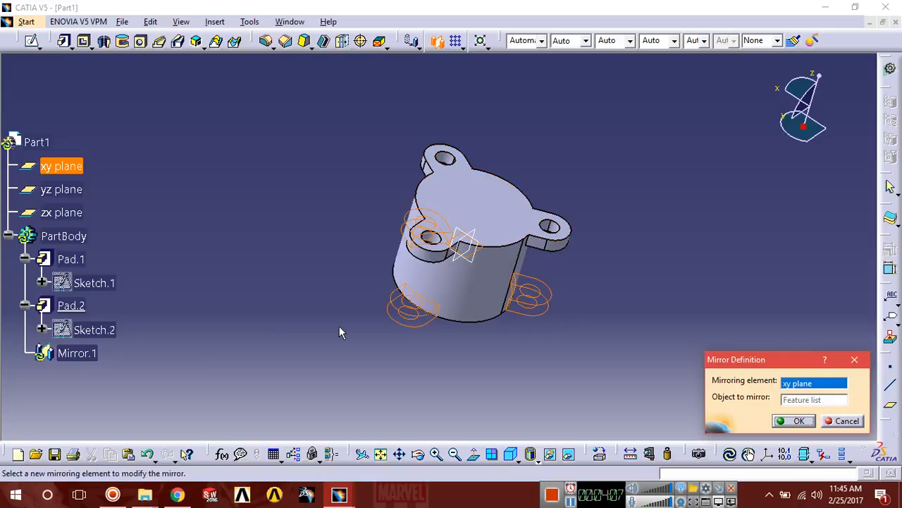
mouse_move(167, 241)
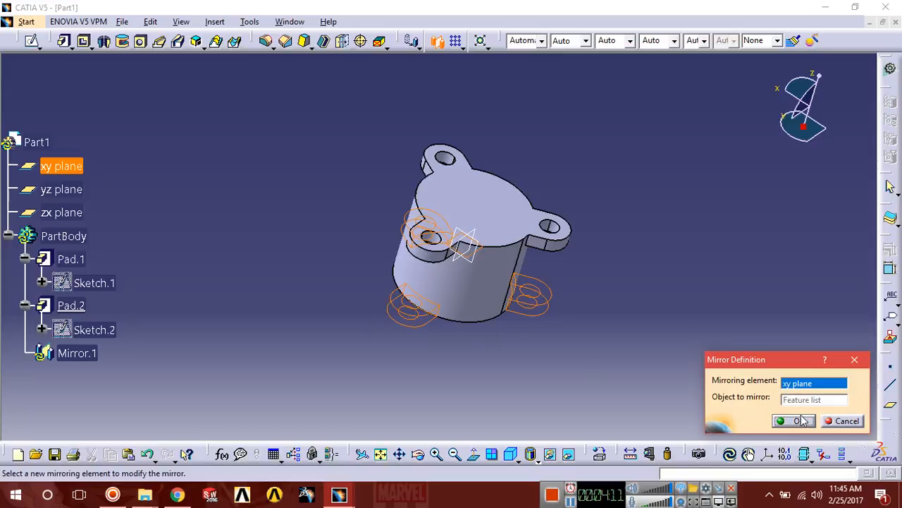
left_click(794, 420)
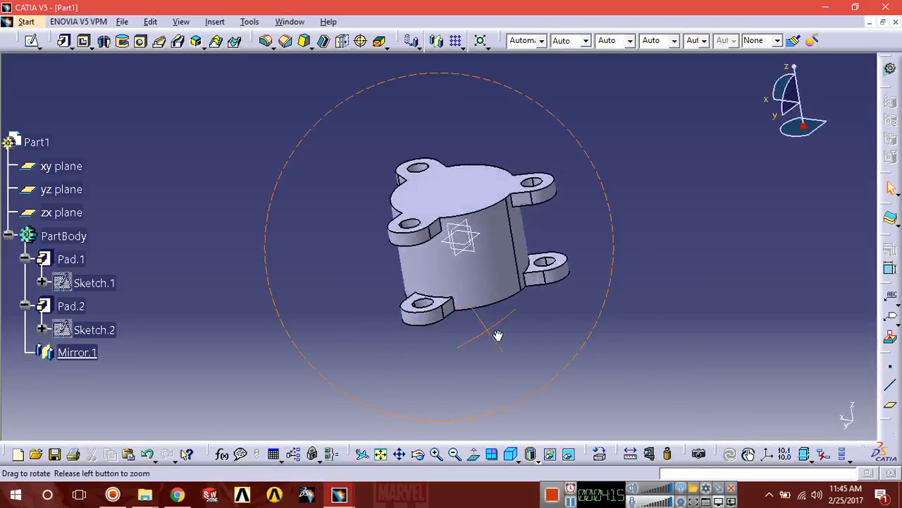
left_click_drag(497, 336, 575, 347)
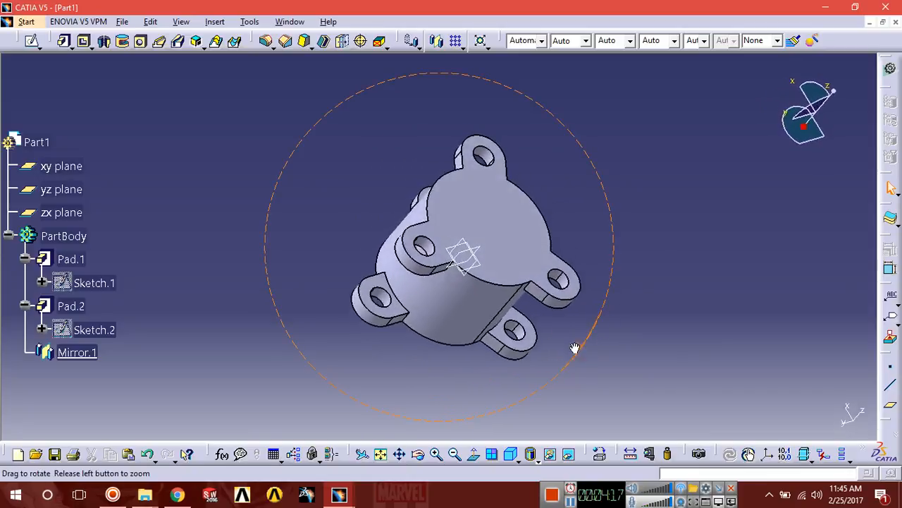
left_click_drag(576, 348, 585, 330)
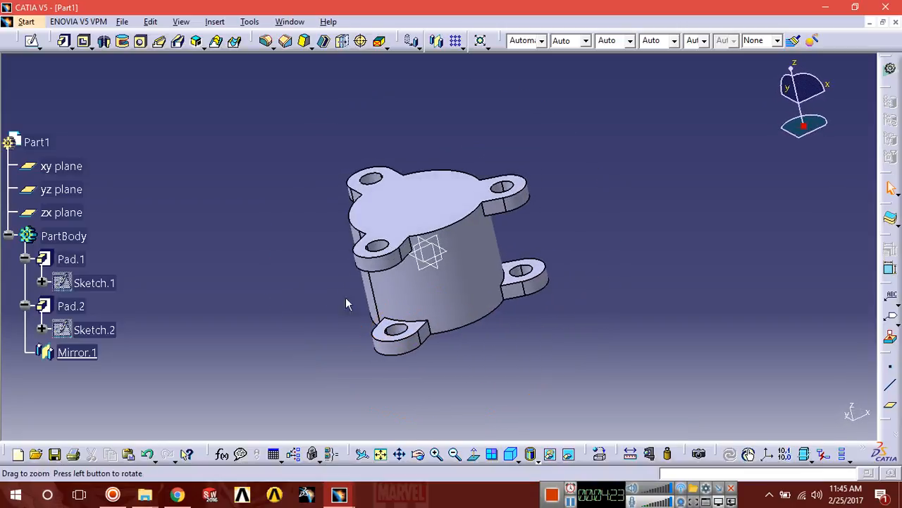
left_click_drag(345, 303, 590, 317)
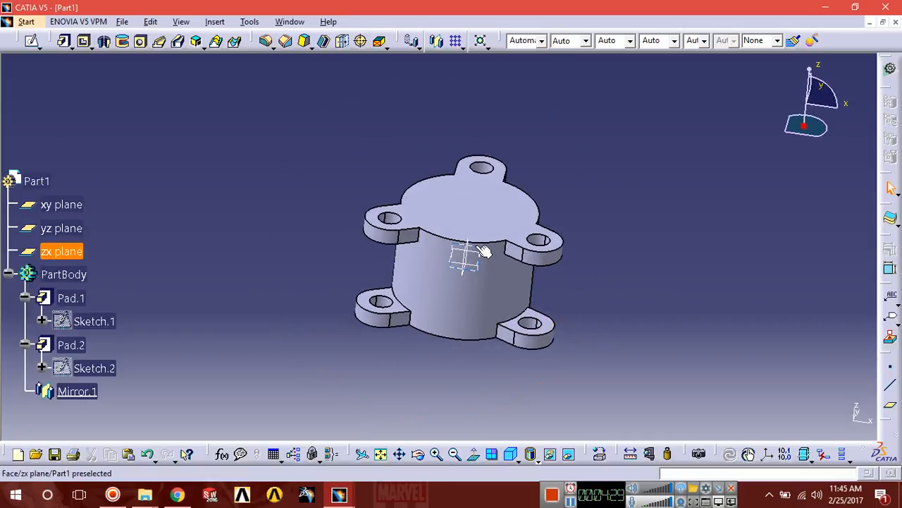
Sketch a circle at the origin on the zx plane and set its diameter to 200 mm.
left_click(465, 257)
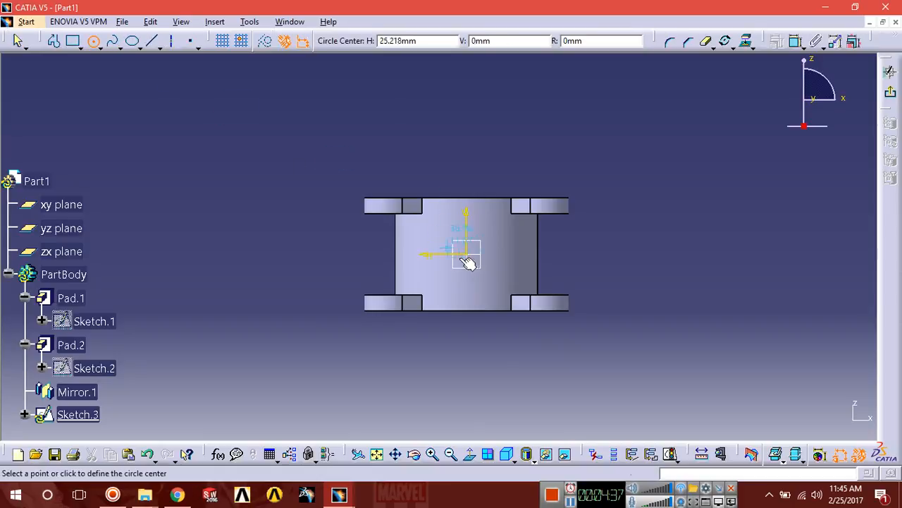
left_click(465, 254)
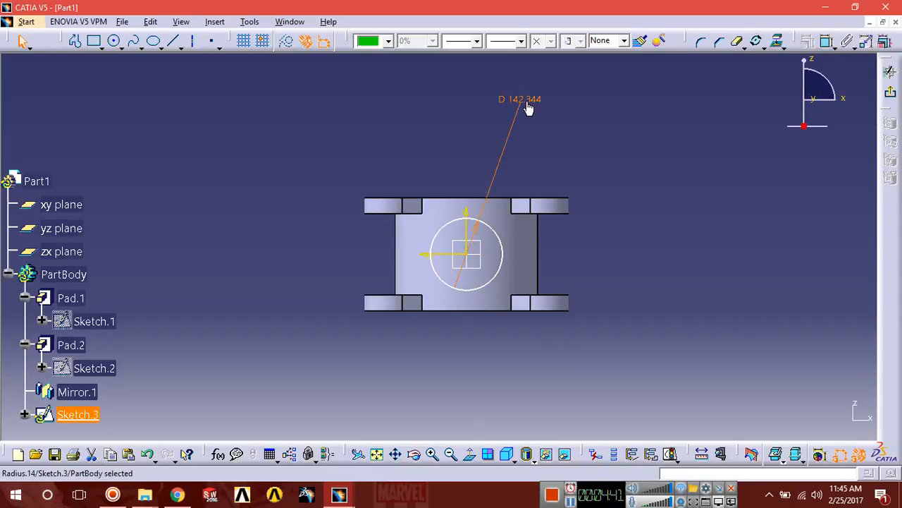
double_click(520, 99)
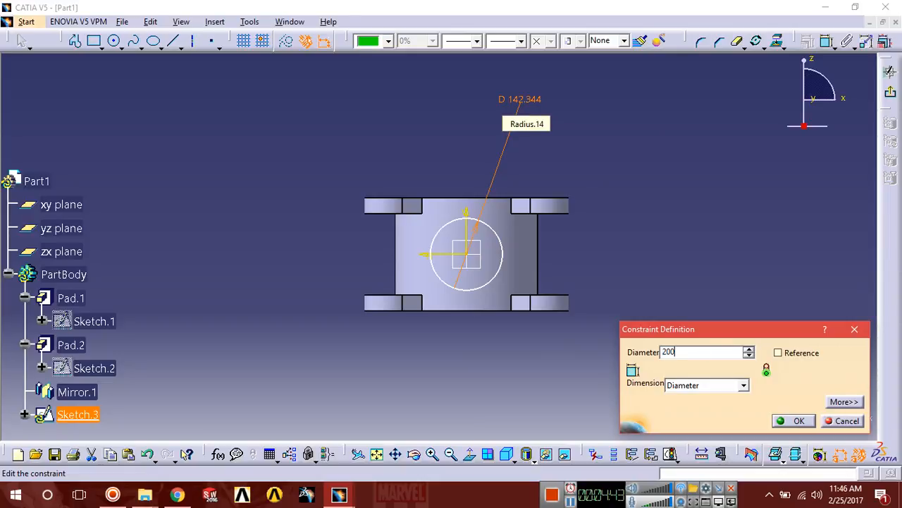
left_click(799, 420)
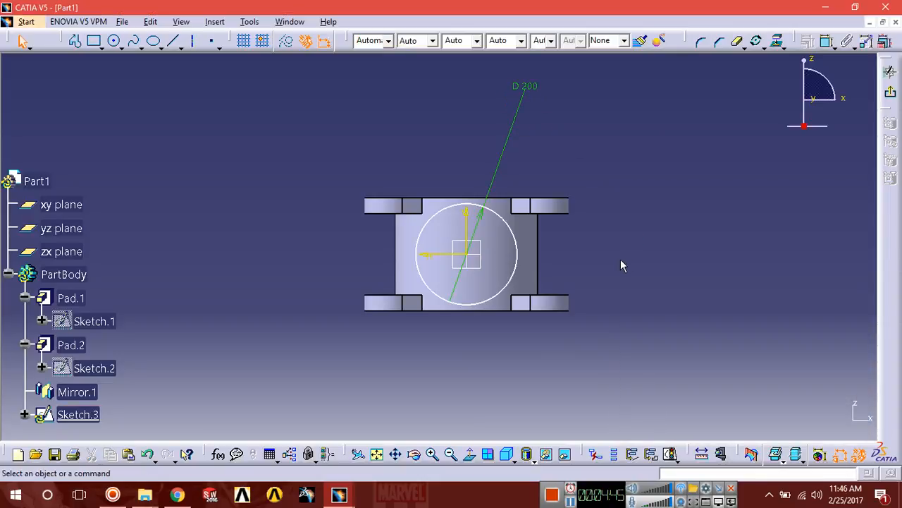
mouse_move(859, 112)
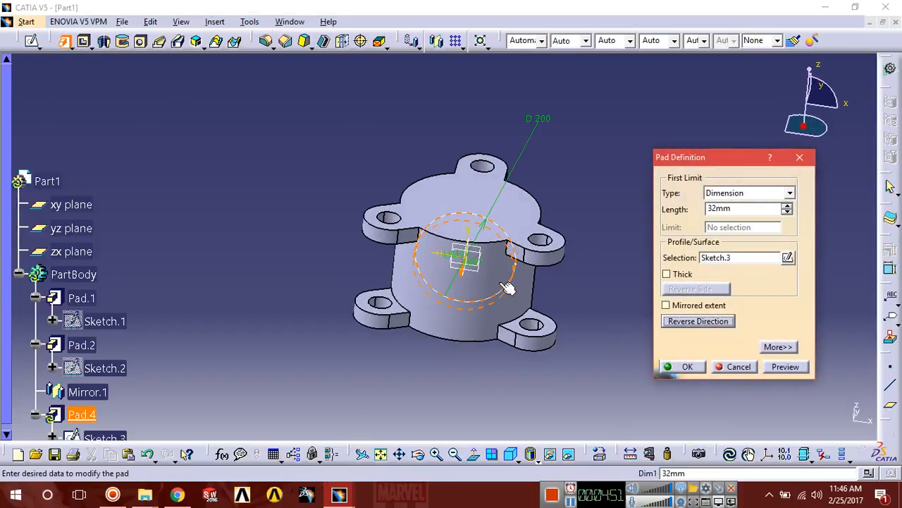
Pad Sketch.3 with length 160 to form the cylindrical side boss.
left_click_drag(507, 290, 451, 313)
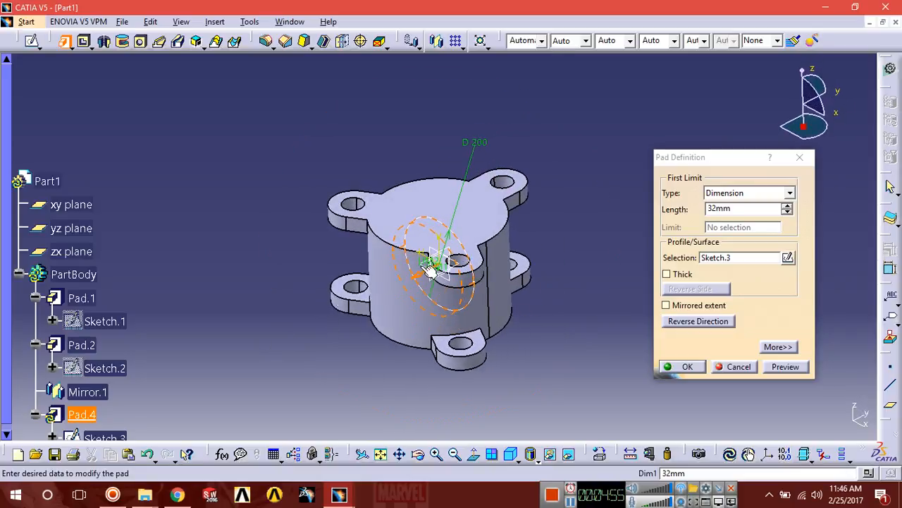
triple_click(742, 209)
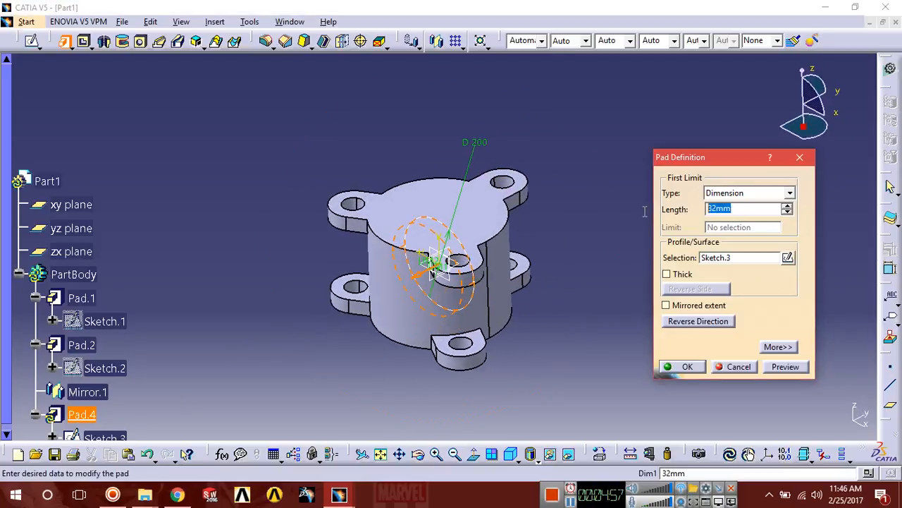
mouse_move(641, 217)
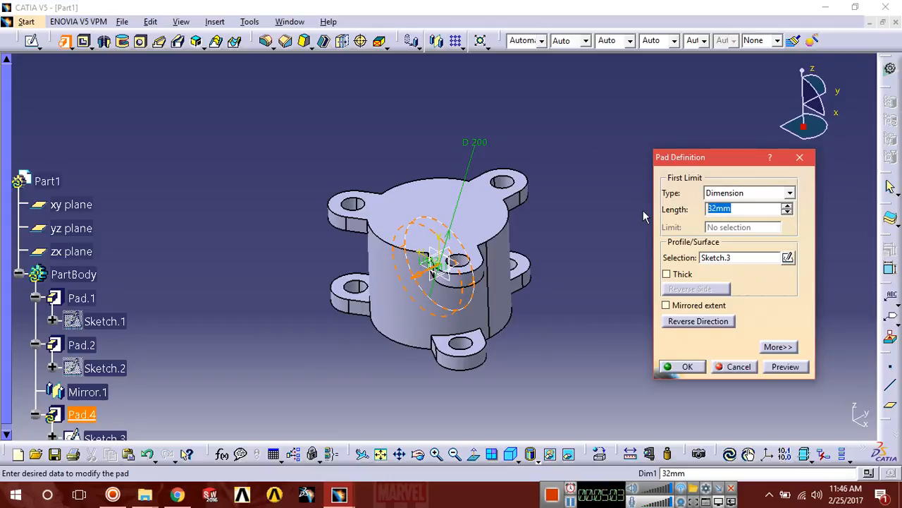
type("160")
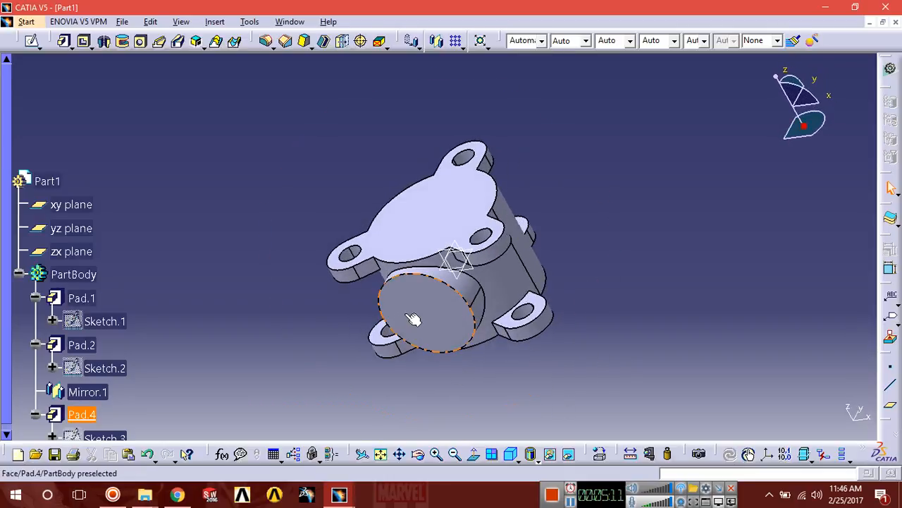
Sketch on the boss face a centred 100 mm circle and a 20.3 mm hole circle.
left_click(423, 318)
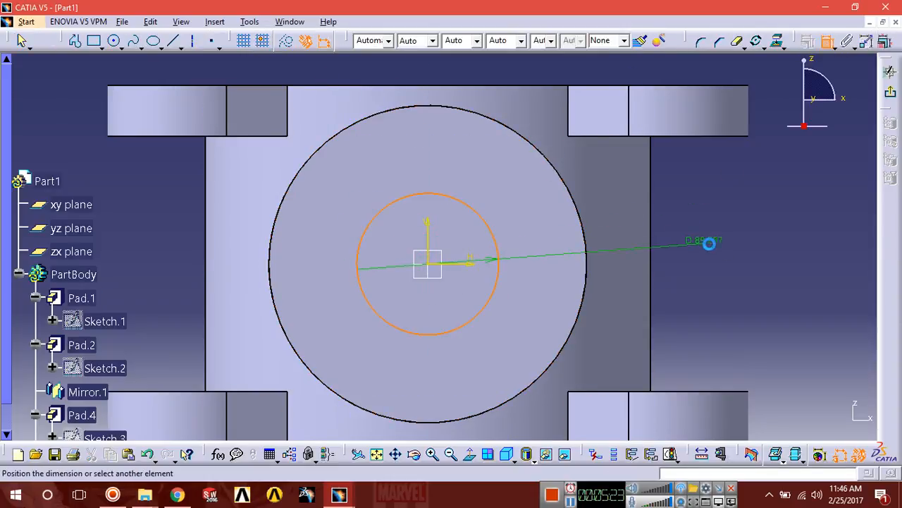
double_click(705, 239)
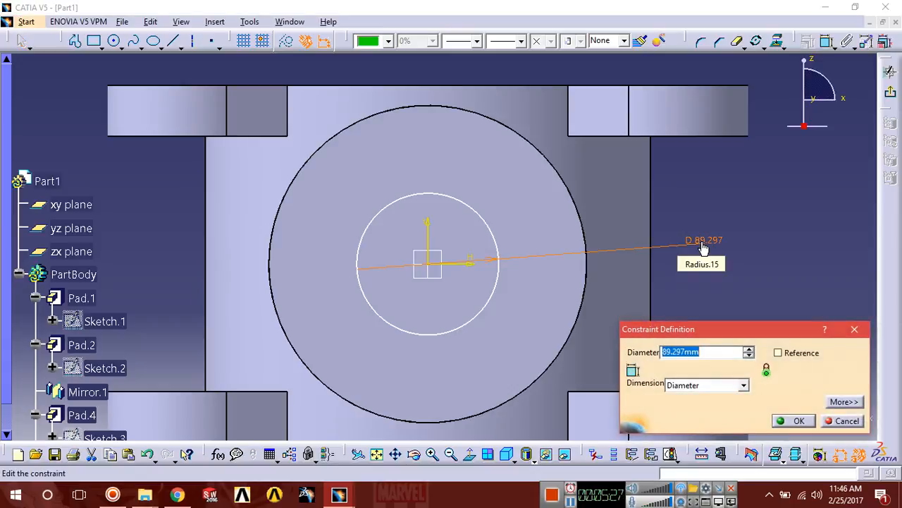
left_click(798, 420)
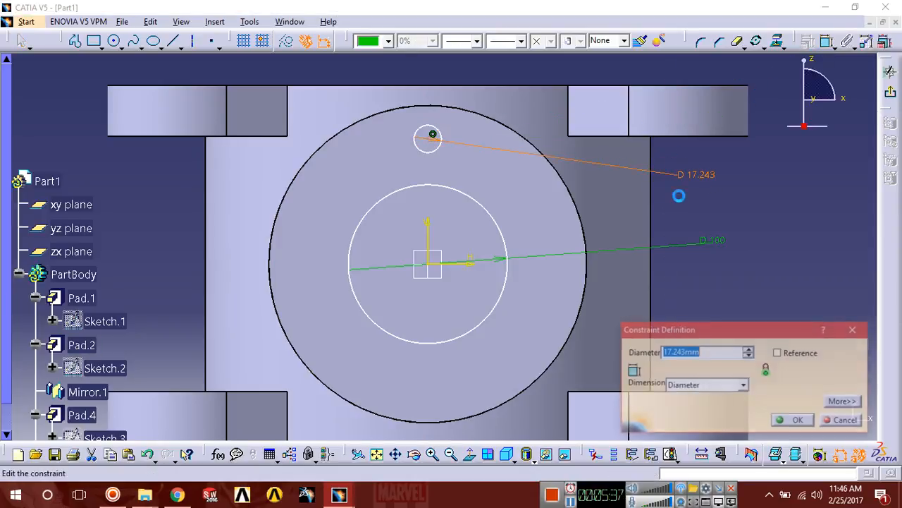
type("20.3mm")
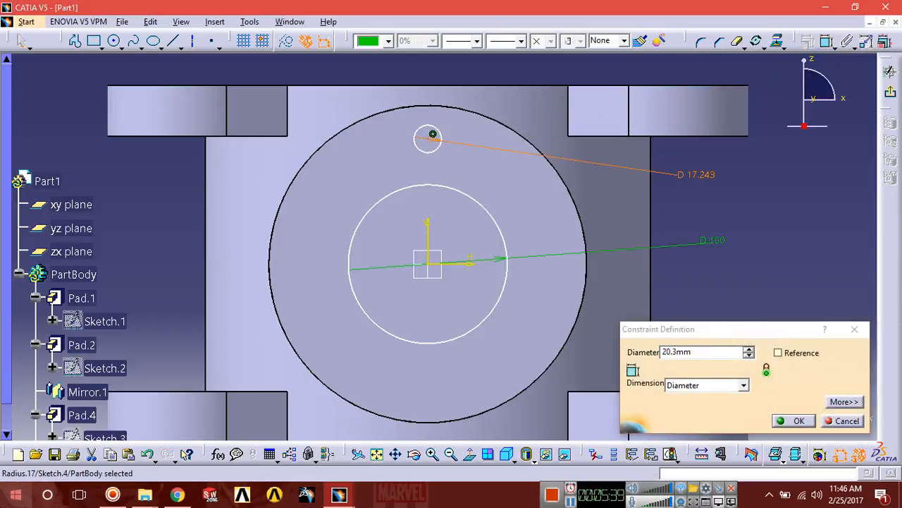
left_click(798, 420)
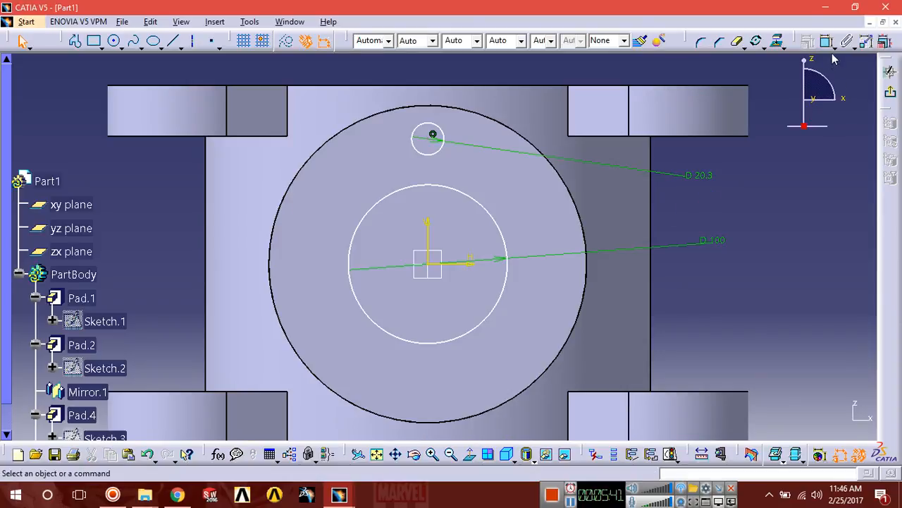
mouse_move(431, 141)
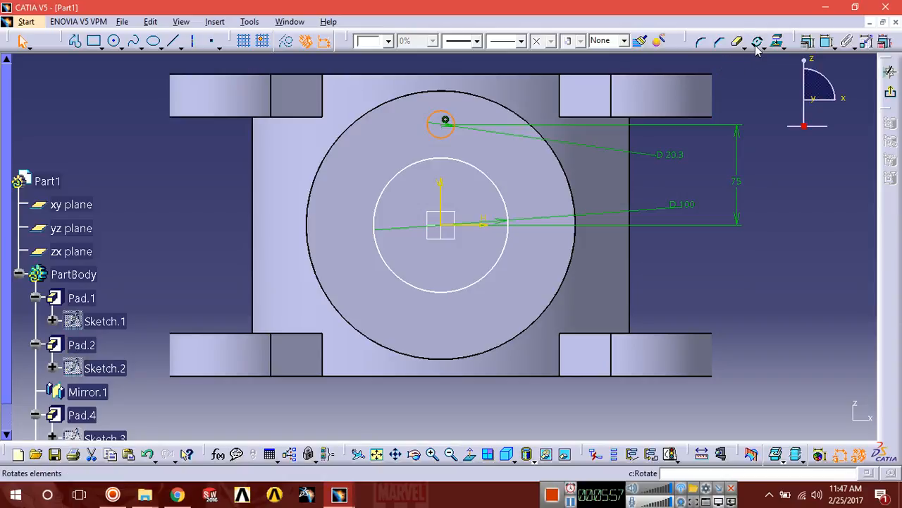
Rotate-duplicate the hole circle about the origin at 360/3 for three evenly spaced holes.
left_click(756, 49)
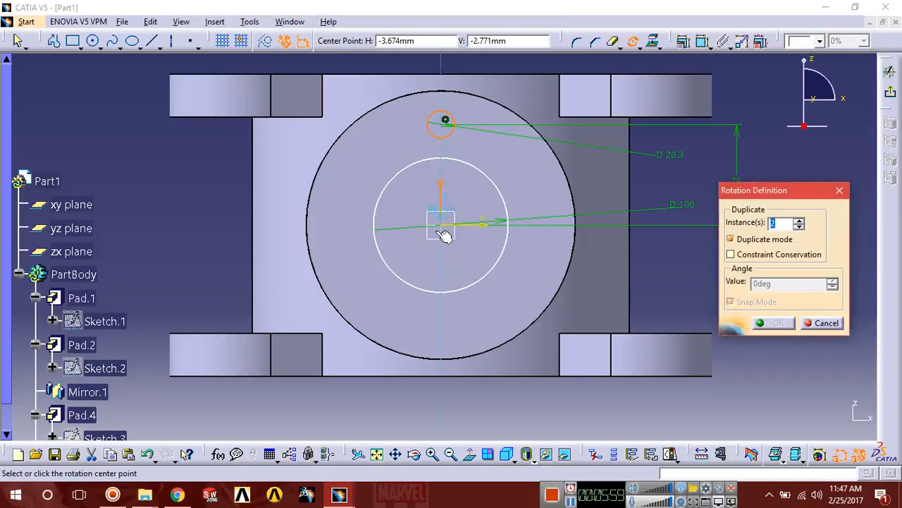
left_click(442, 120)
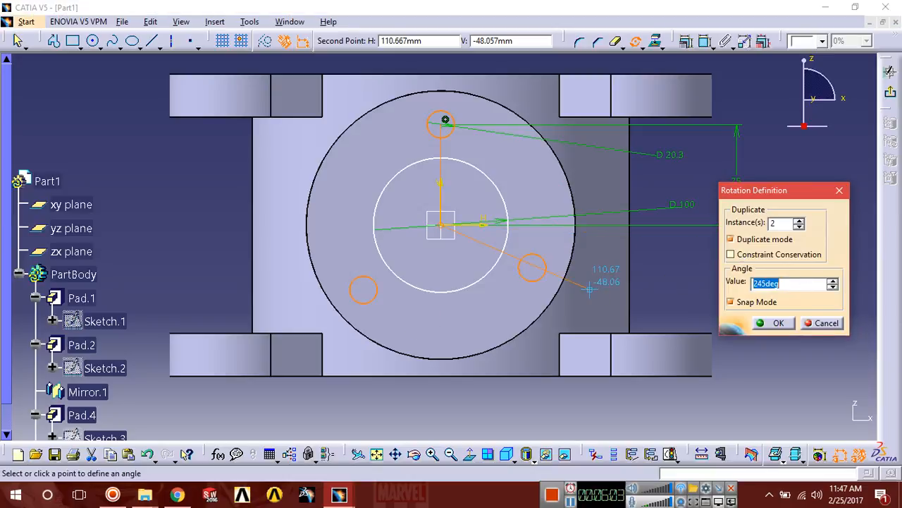
type("360/3")
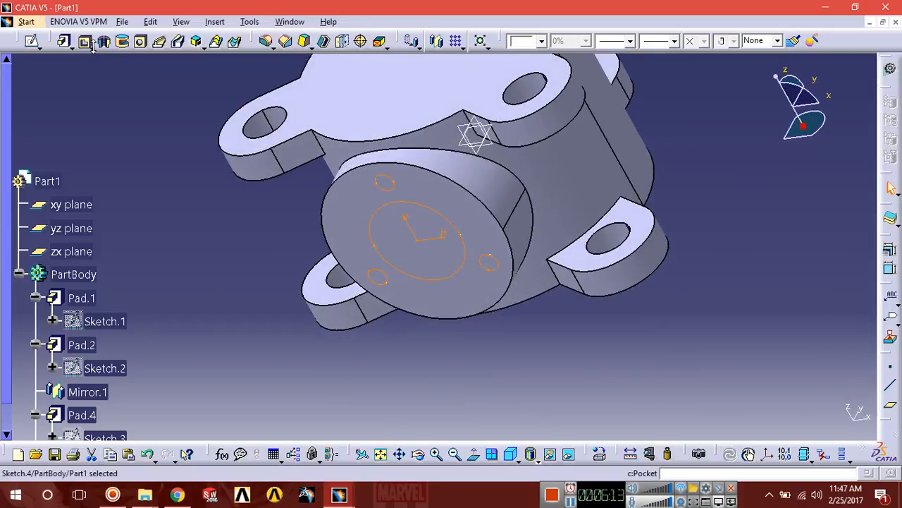
Start a Multi-Pocket and set the large circle's domain depth to 25 mm.
left_click(84, 41)
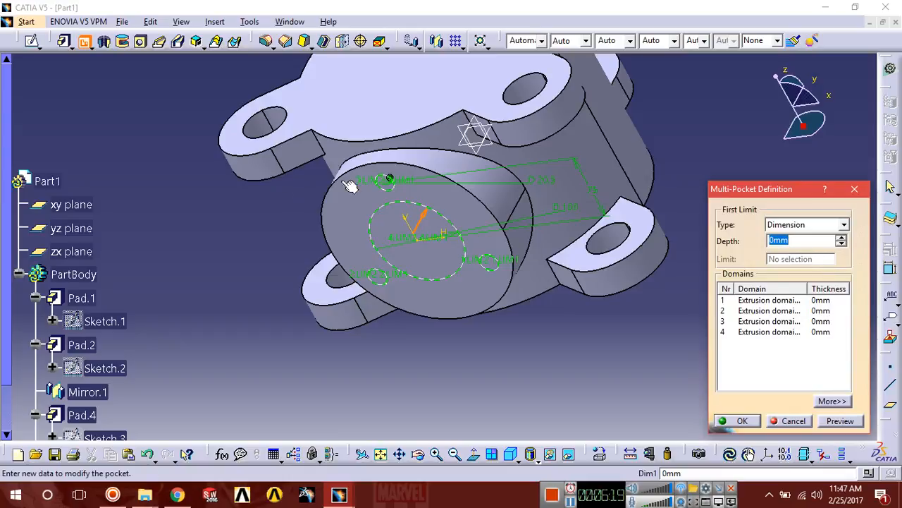
mouse_move(623, 327)
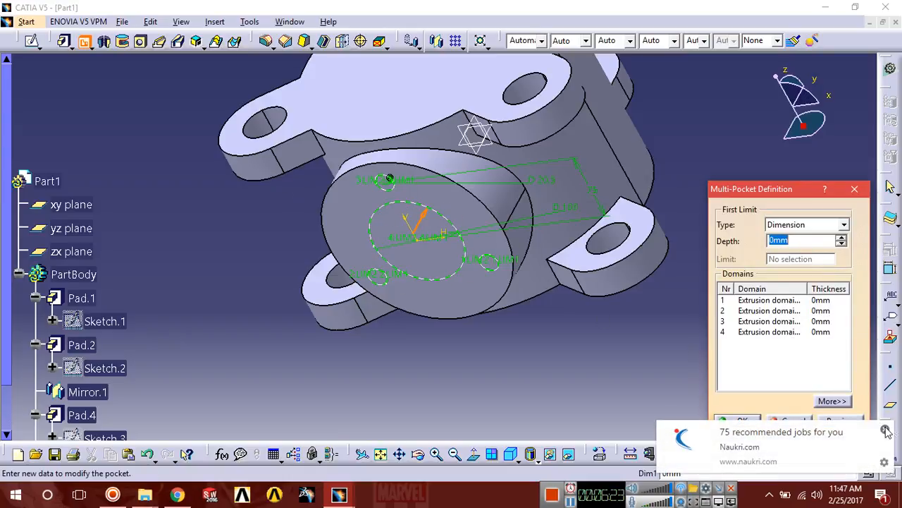
left_click(887, 431)
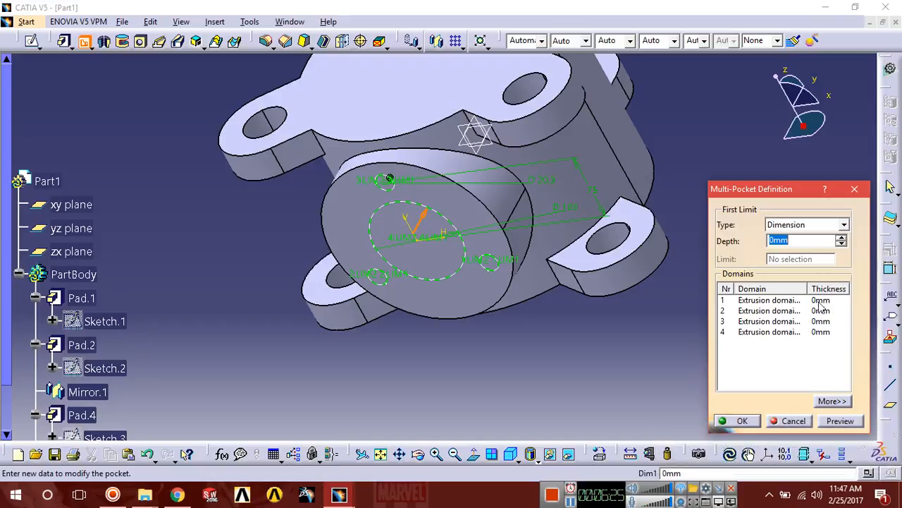
left_click(769, 299)
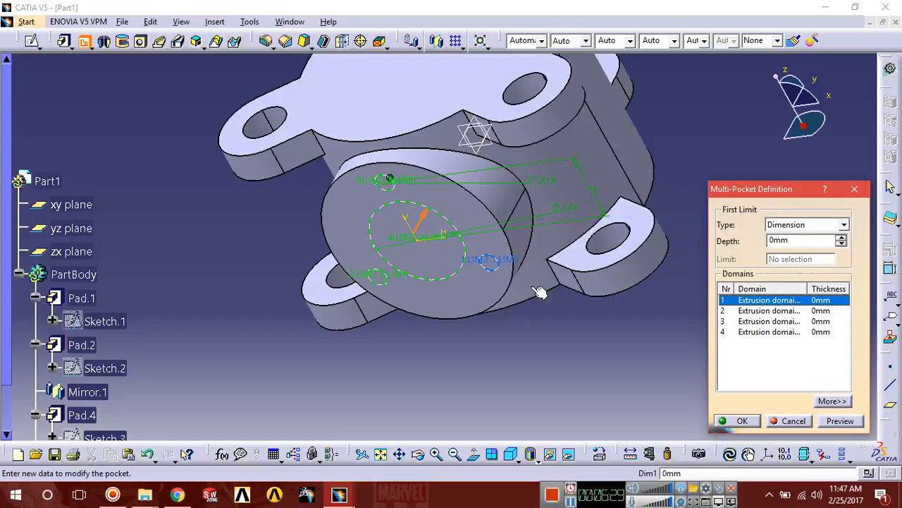
left_click(769, 331)
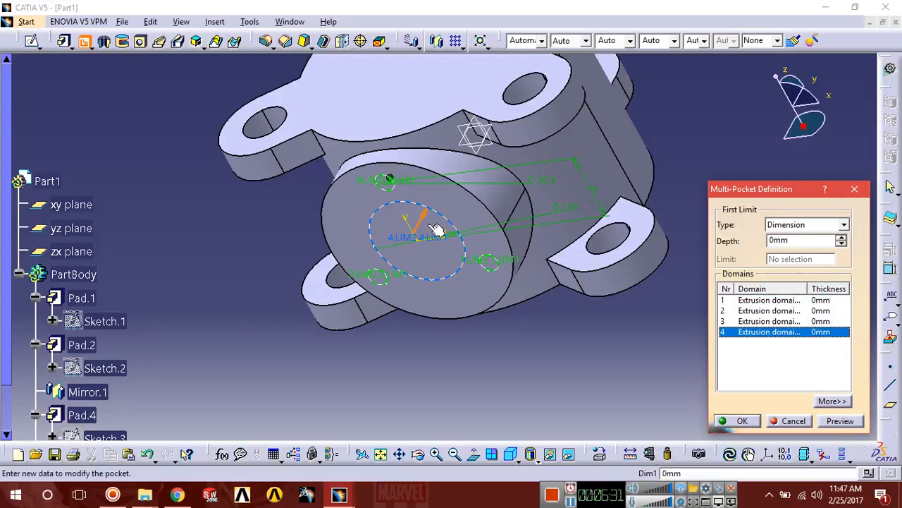
mouse_move(468, 240)
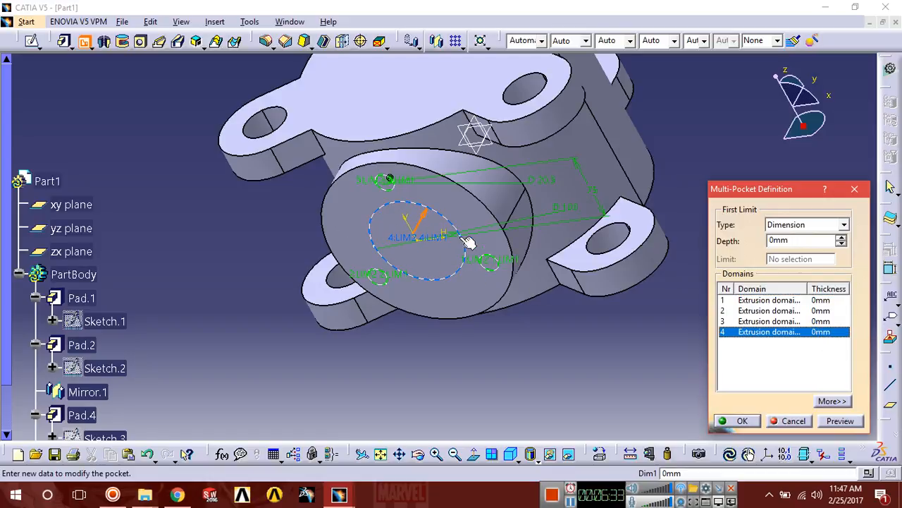
mouse_move(733, 240)
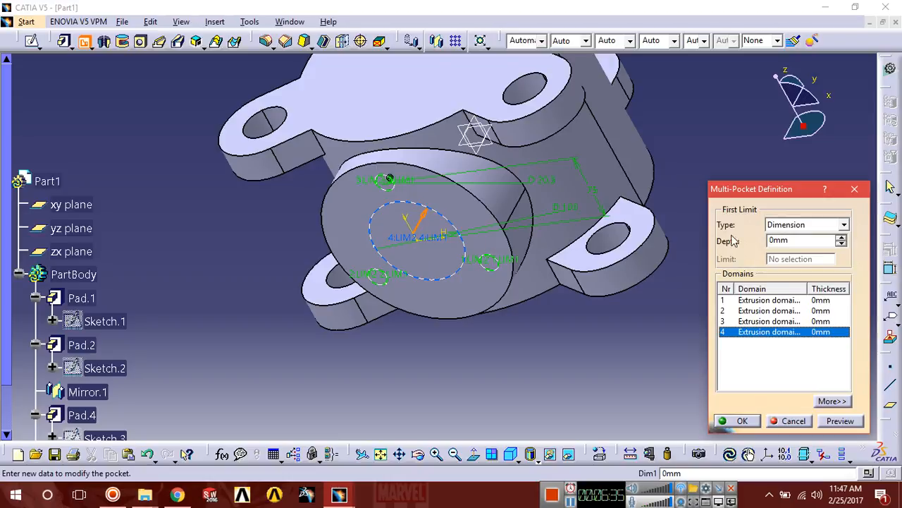
left_click(804, 240)
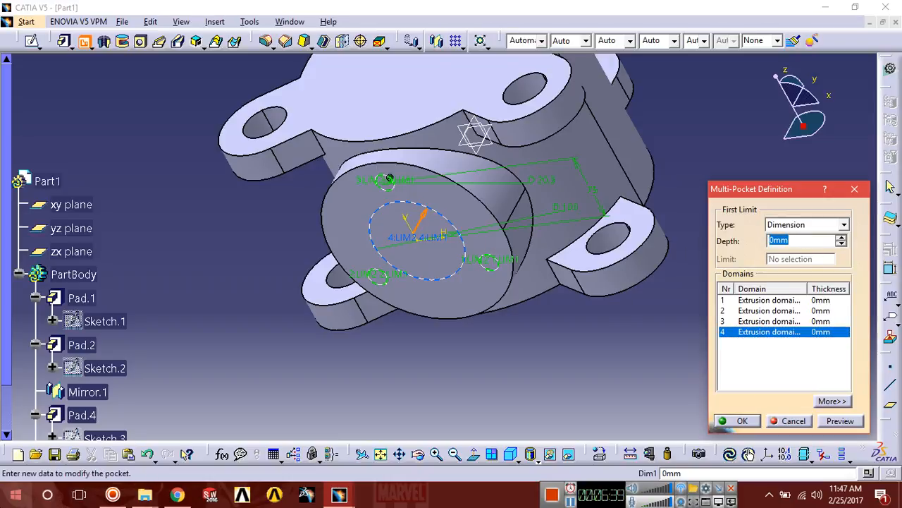
type("25")
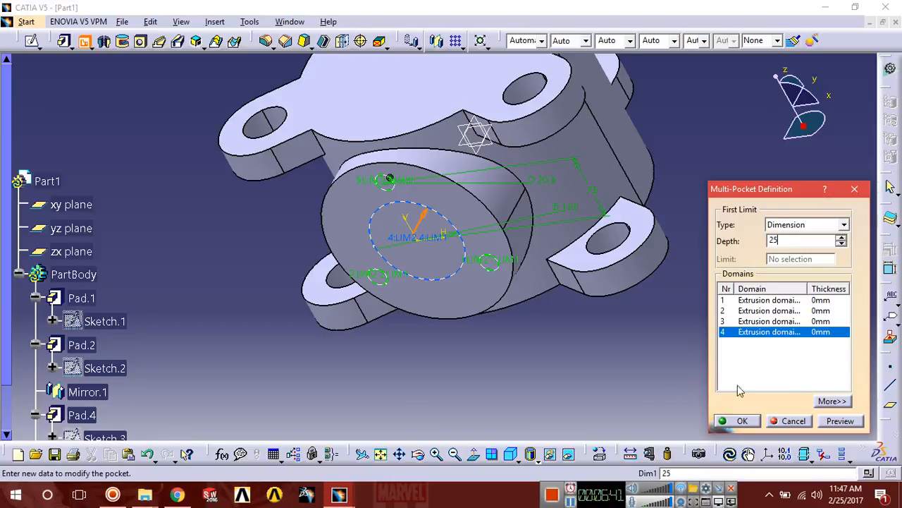
Set the three small hole domains to 15 mm depth and finish the multi-pocket.
left_click(768, 322)
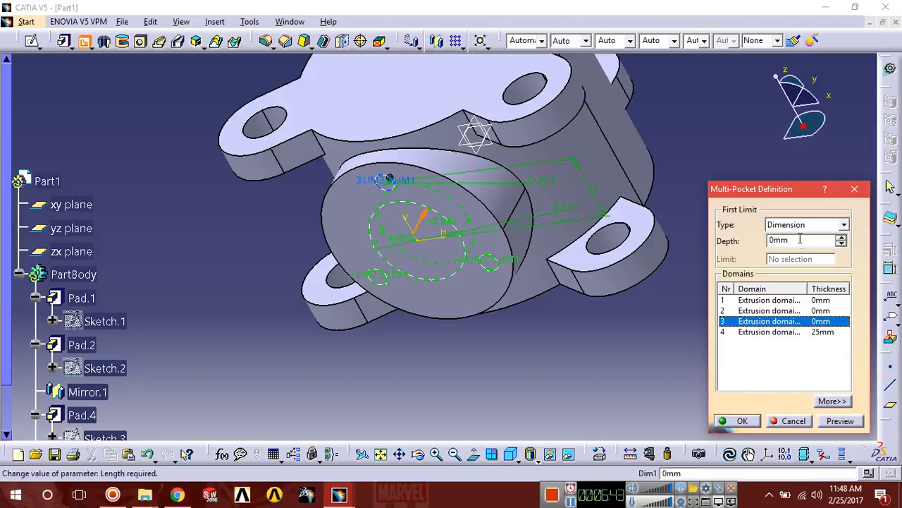
type("15")
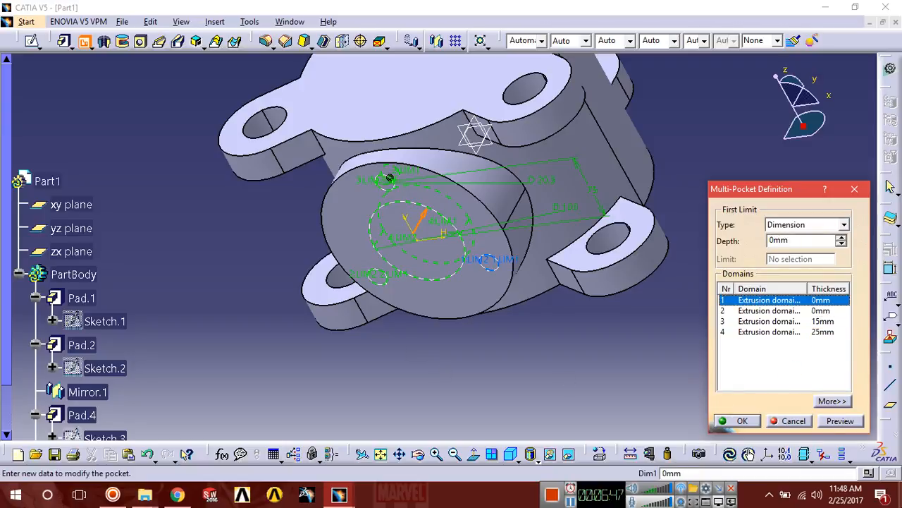
left_click(801, 240)
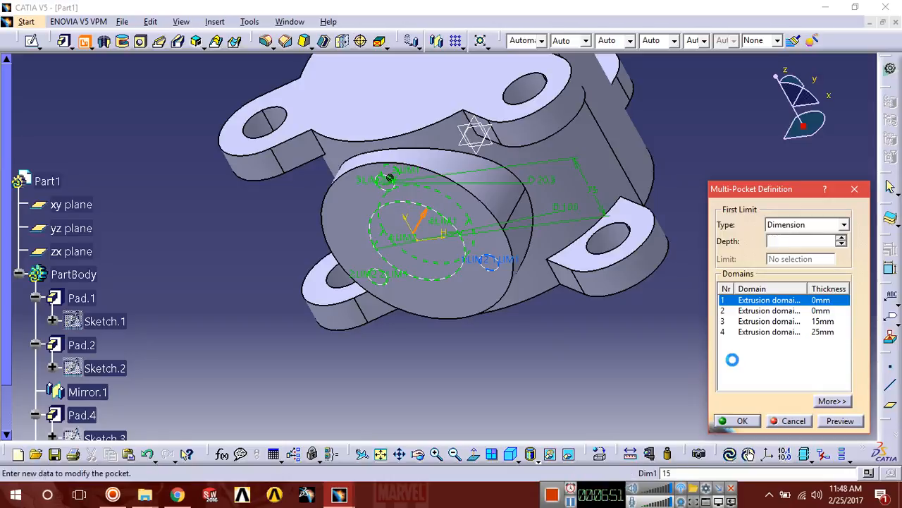
left_click(769, 311)
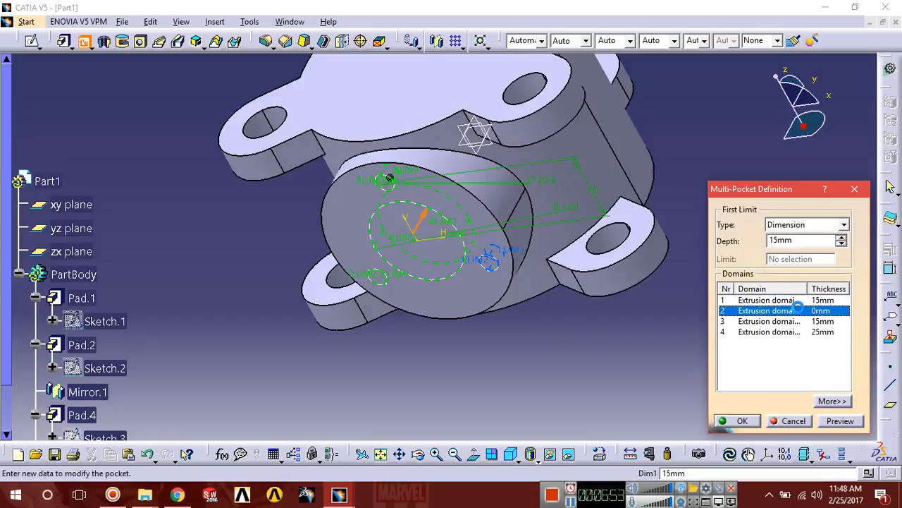
left_click(804, 239)
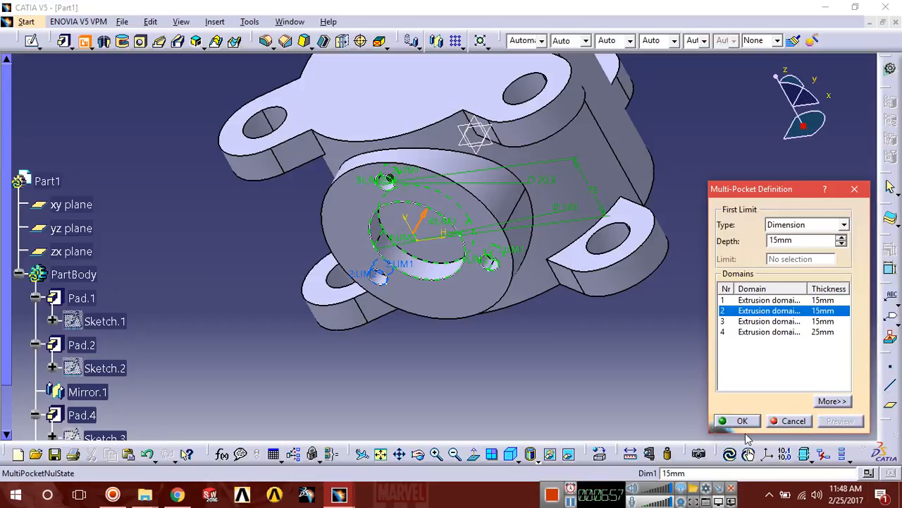
left_click(741, 420)
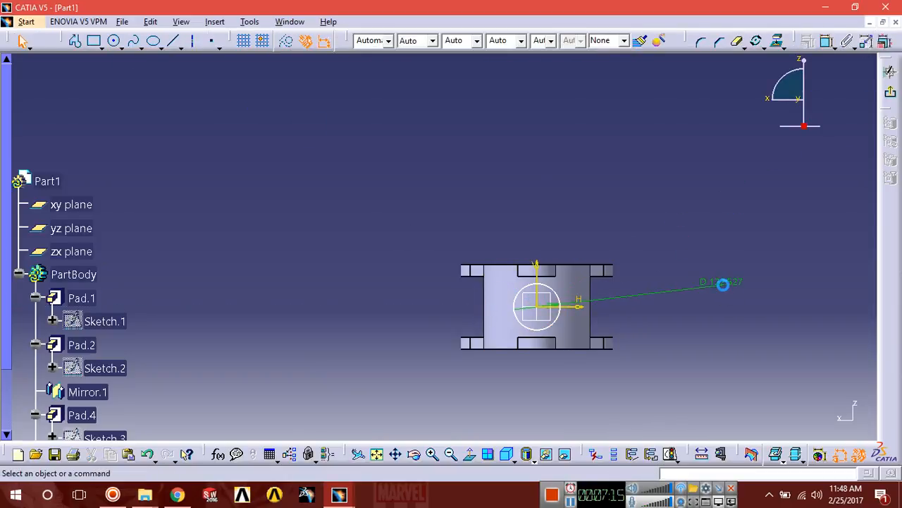
Adjust the side circle's diameter and start a pad with length 325.
double_click(722, 282)
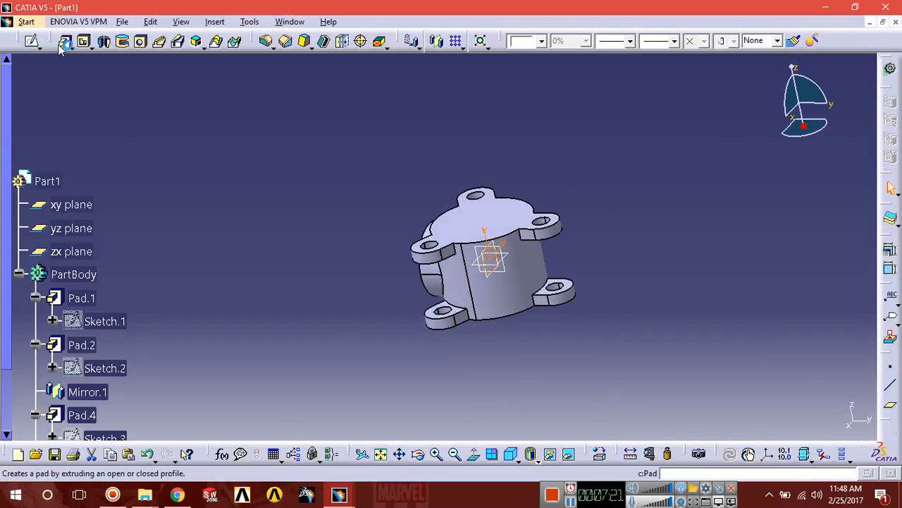
left_click(65, 39)
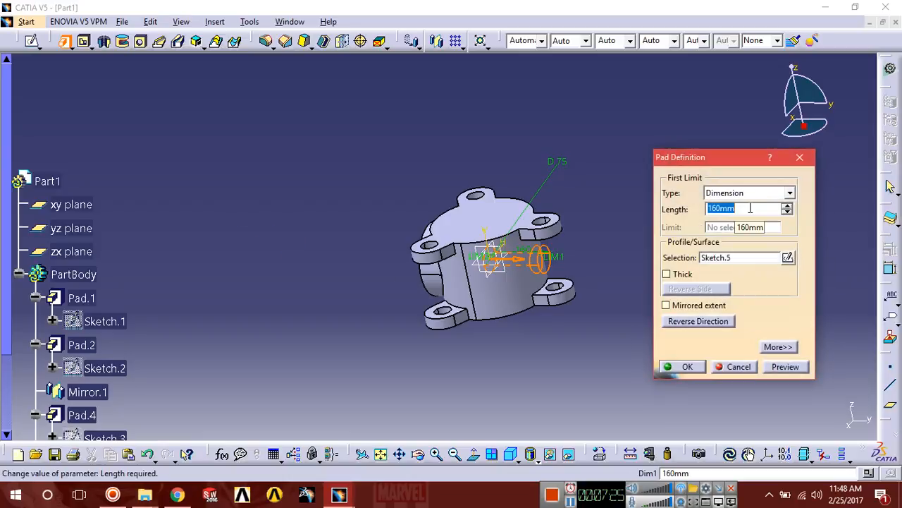
type("3")
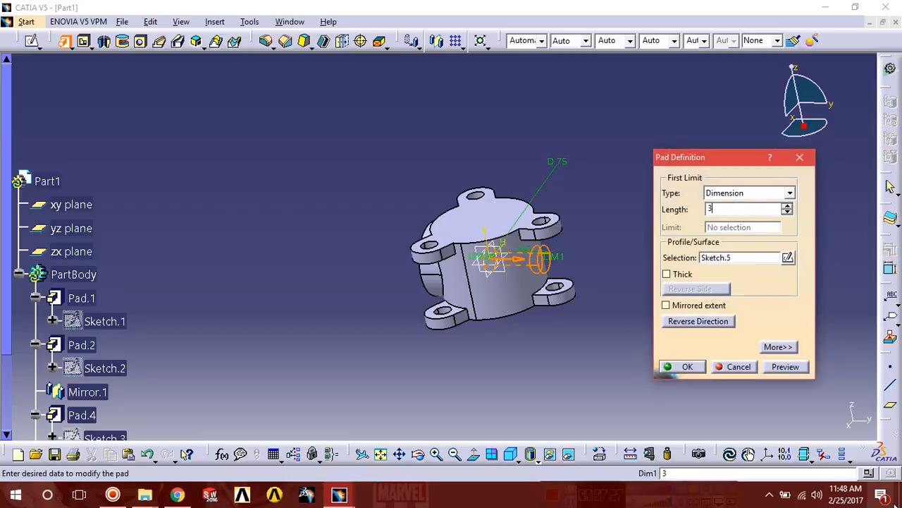
type("25")
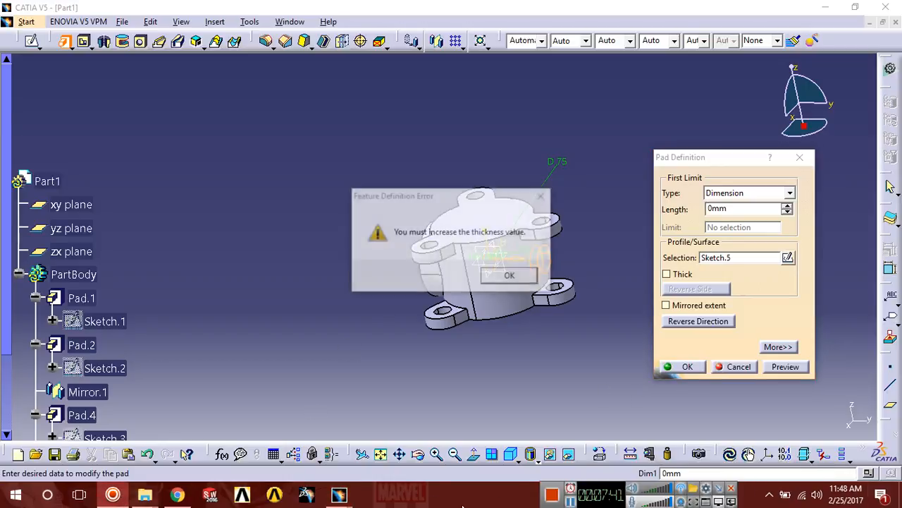
Dismiss the thickness error and set the pad length to 325/2.
left_click(509, 274)
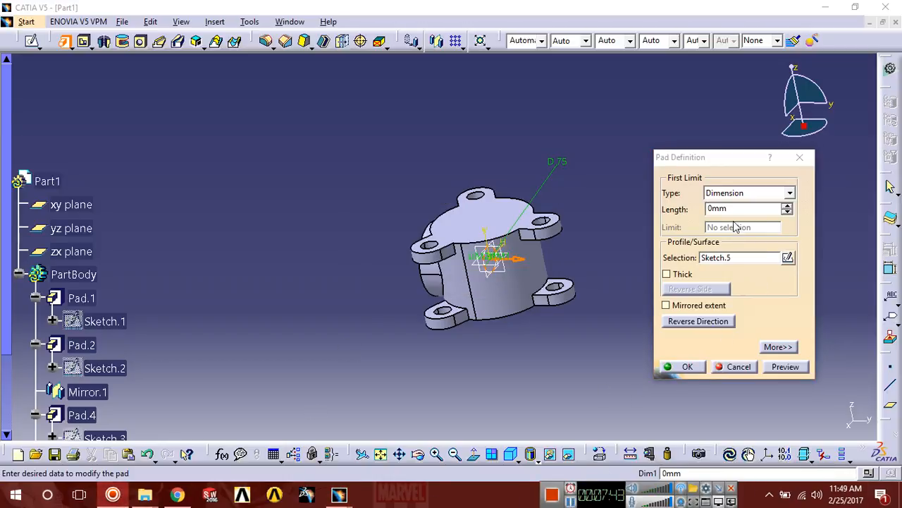
type("325")
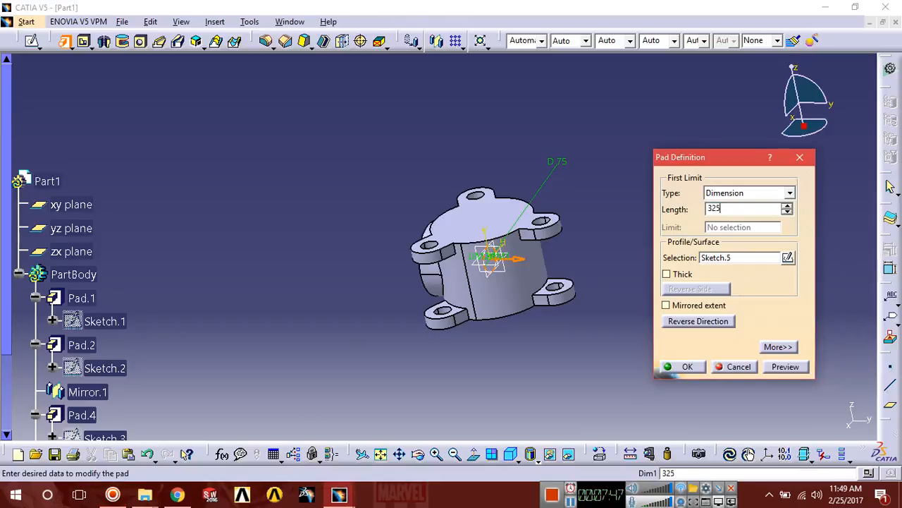
type("/2")
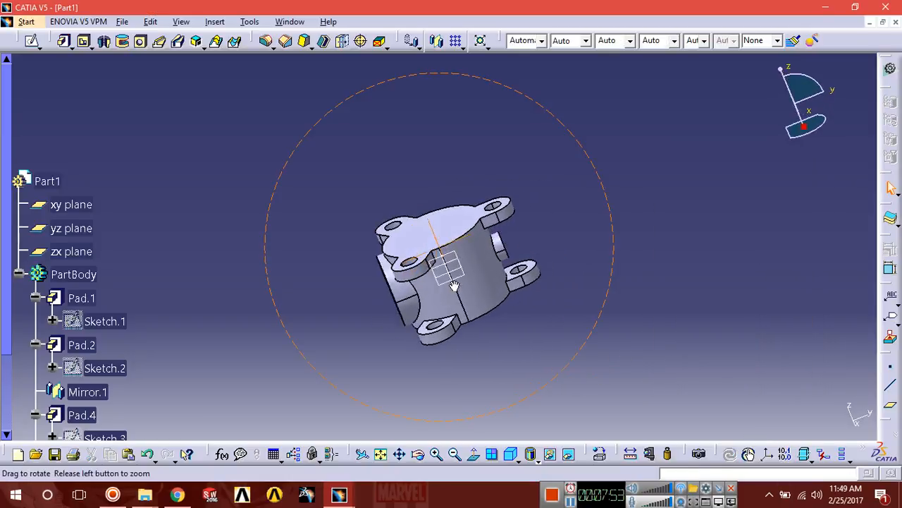
Set the side boss face circle's diameter to 56 mm.
left_click_drag(454, 285, 713, 285)
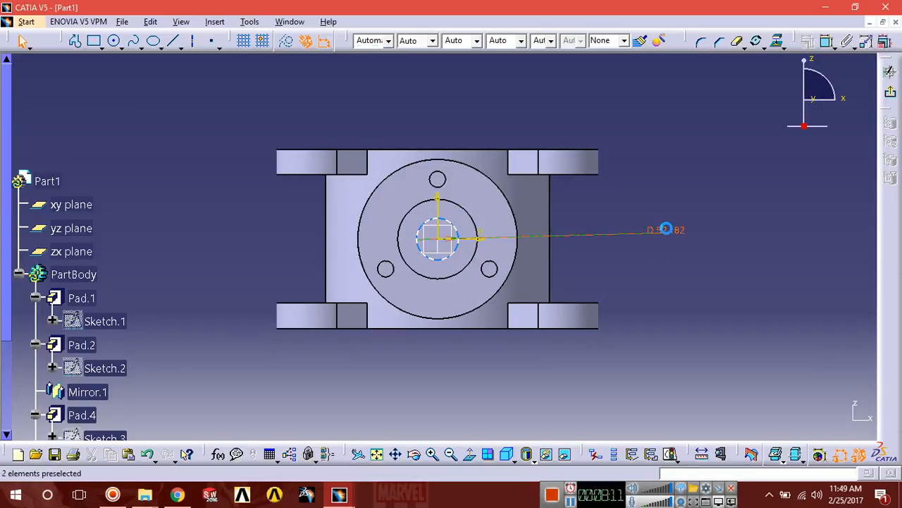
double_click(665, 228)
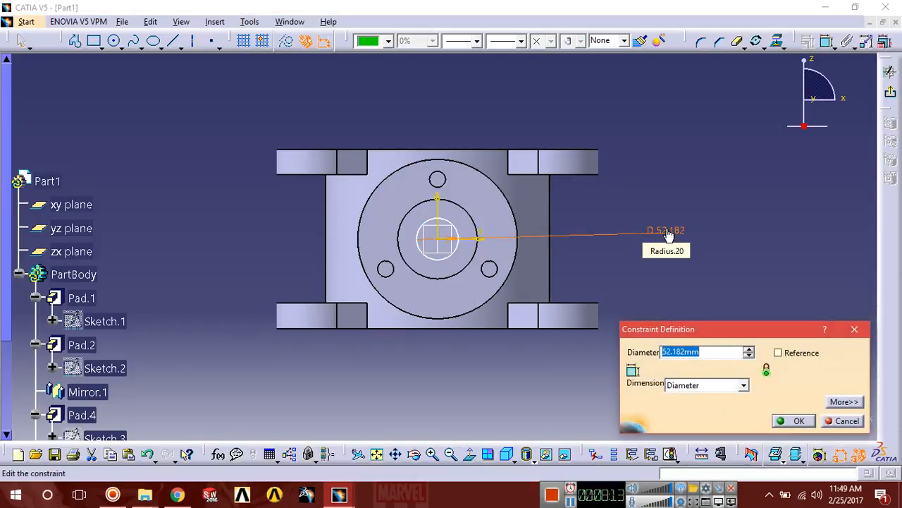
type("56.")
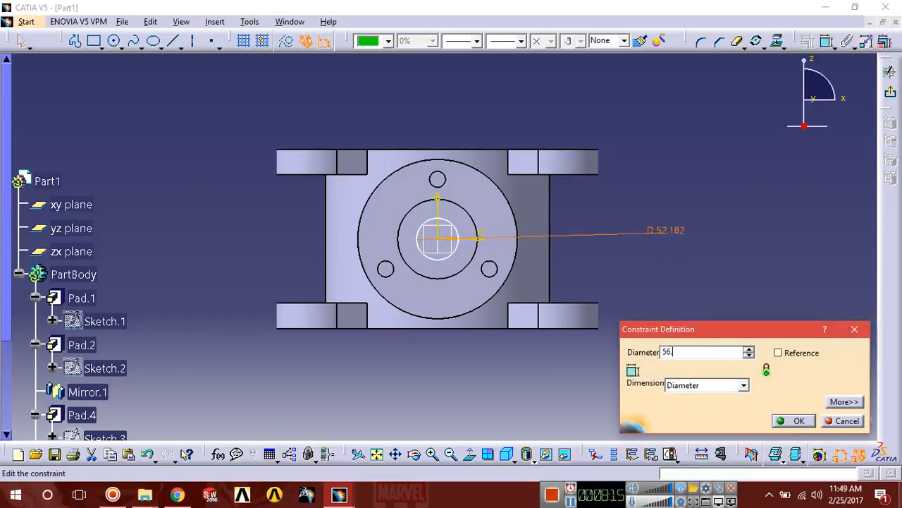
left_click(798, 420)
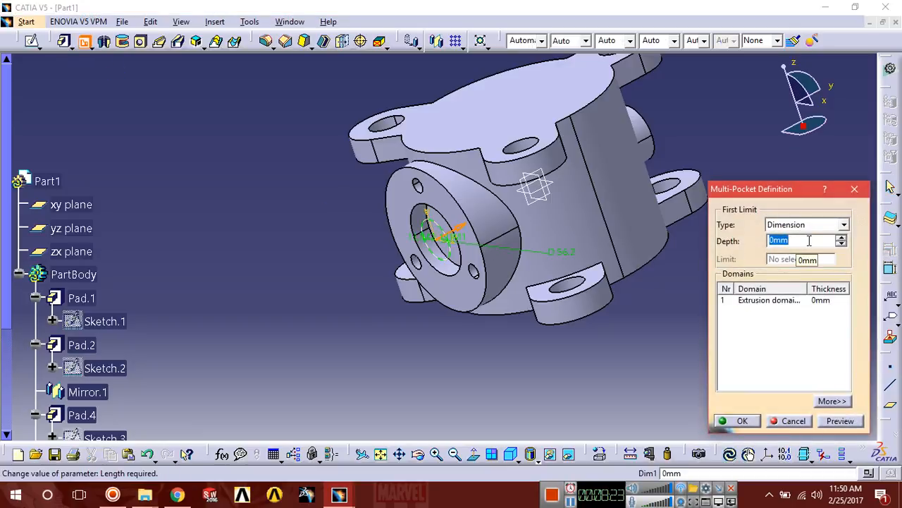
Attempt a 310 mm pocket, dismiss the warning and cancel it.
type("310")
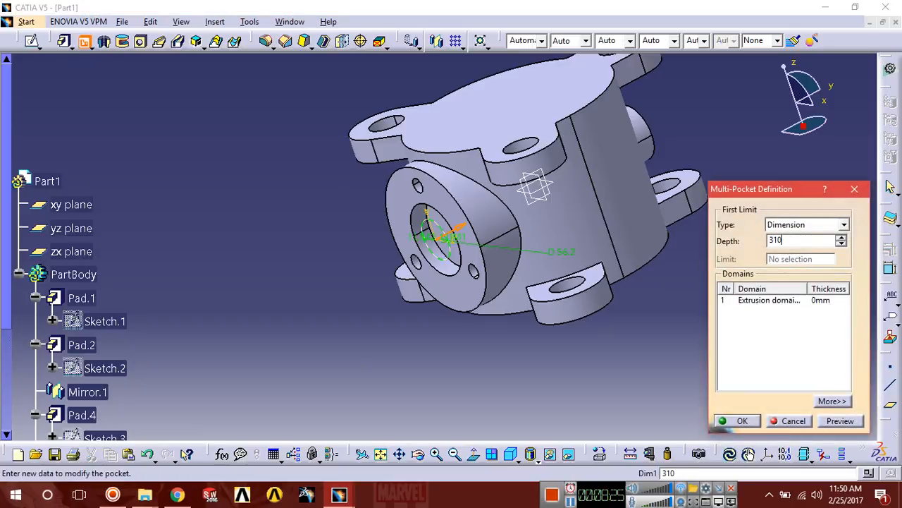
left_click(741, 420)
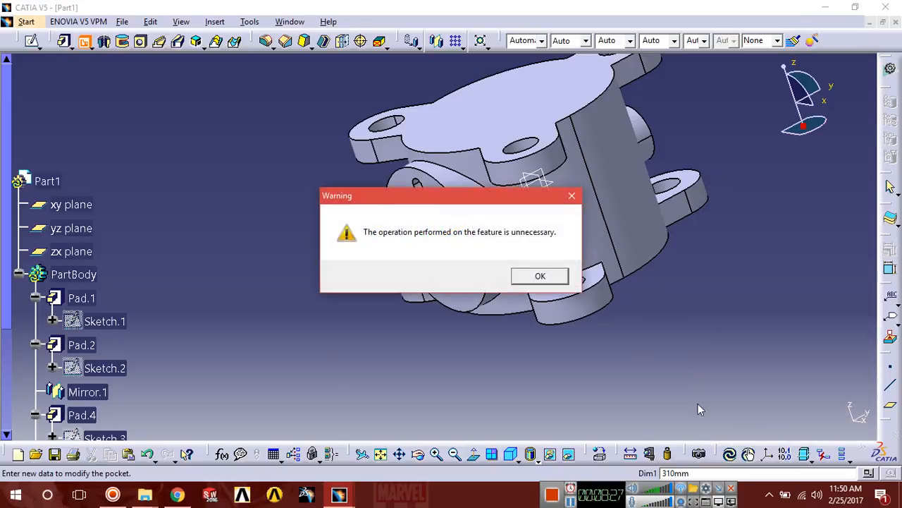
left_click(540, 275)
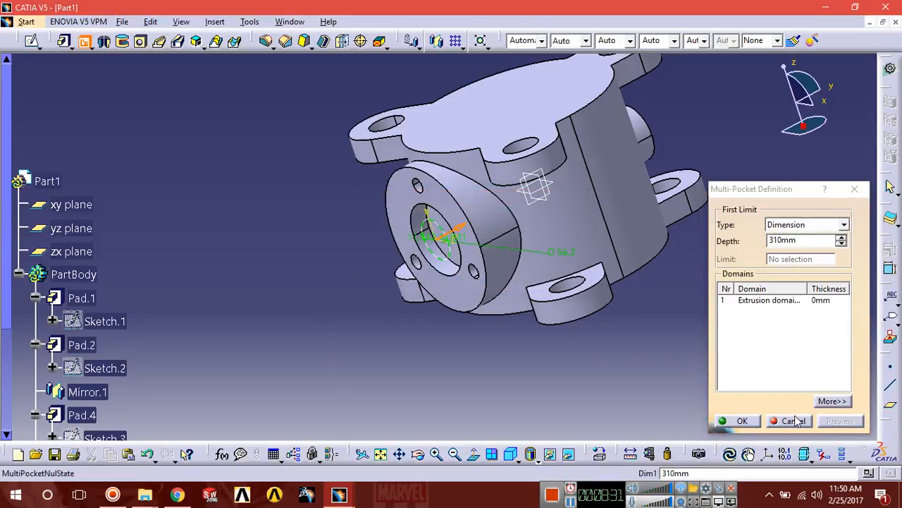
left_click(792, 420)
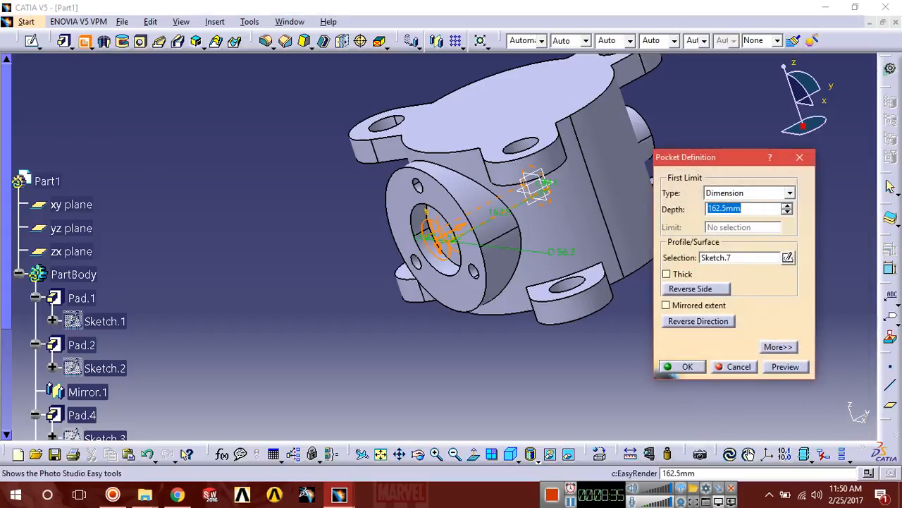
Pocket the 56 mm circle into the side boss with 31 mm depth.
type("31mm")
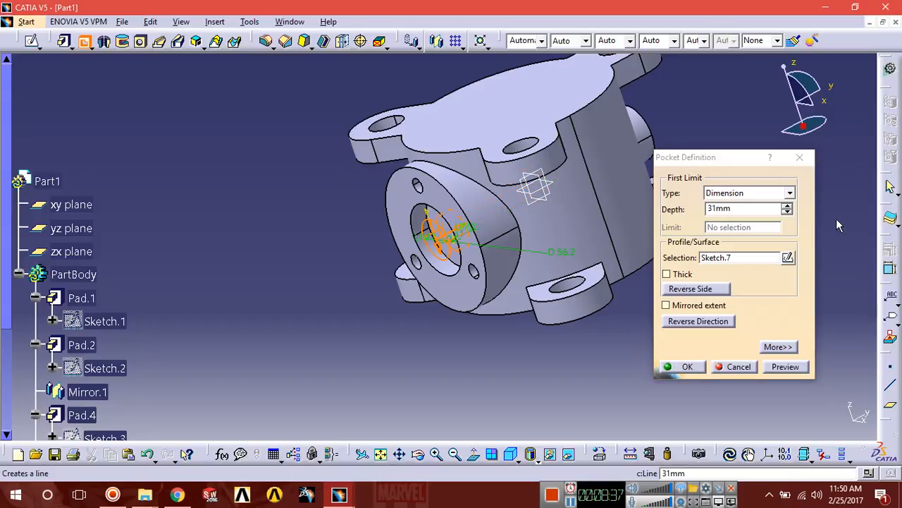
type("3")
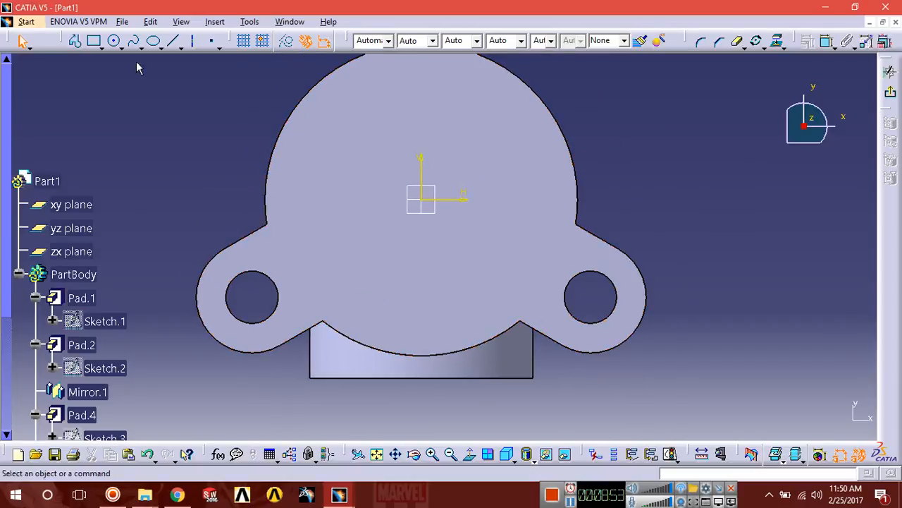
Sketch a 194 mm circle on the top face and pocket it 310 mm deep.
left_click(113, 40)
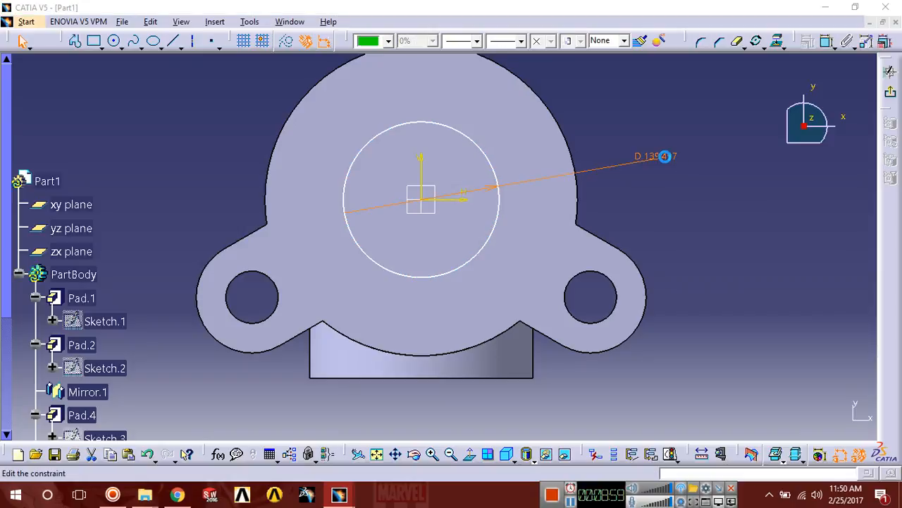
double_click(664, 155)
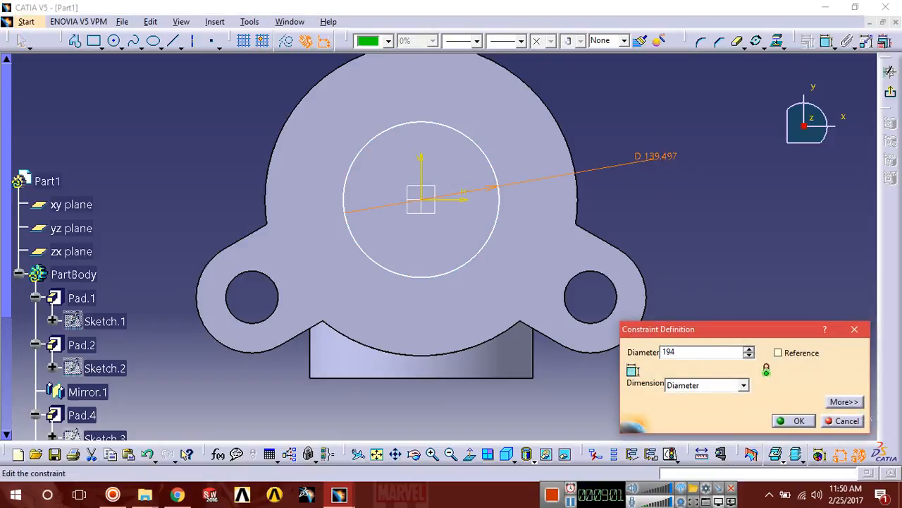
left_click(798, 421)
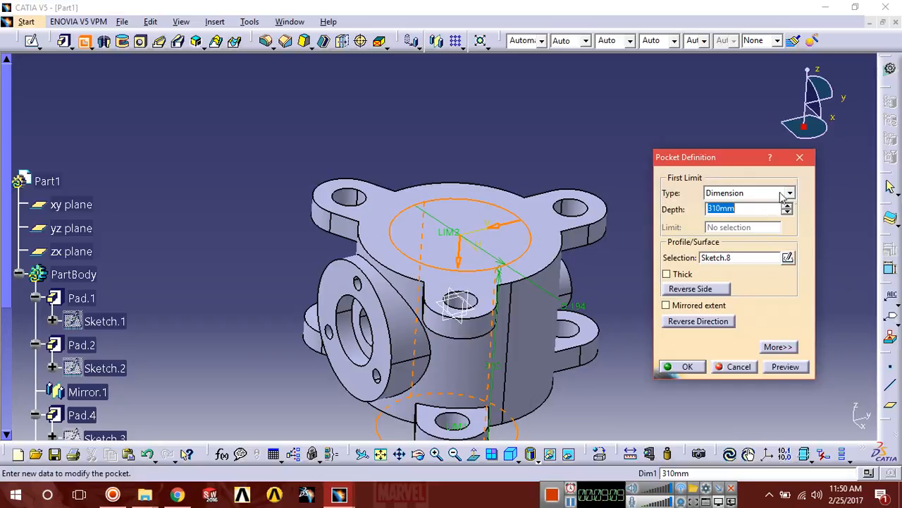
left_click(790, 191)
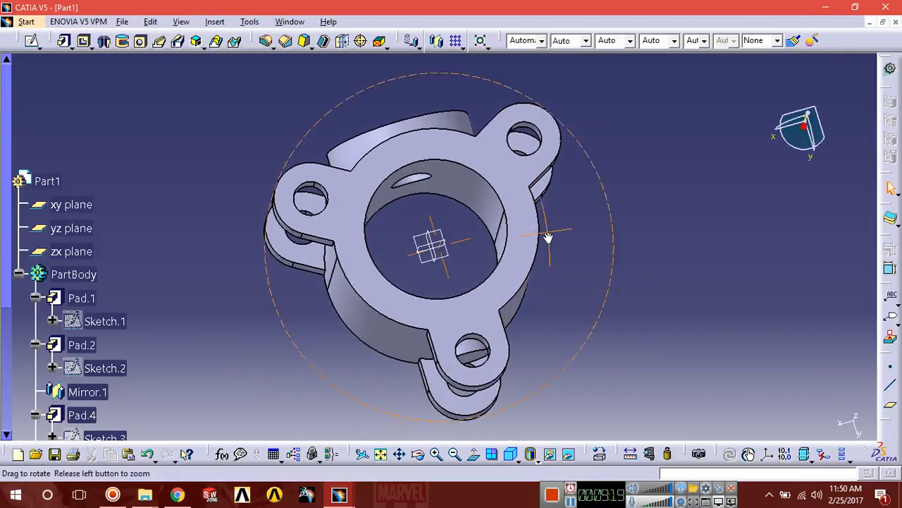
Save the part as Main Body in the Butterfly Valve folder, overwriting the existing file.
left_click_drag(550, 237, 430, 251)
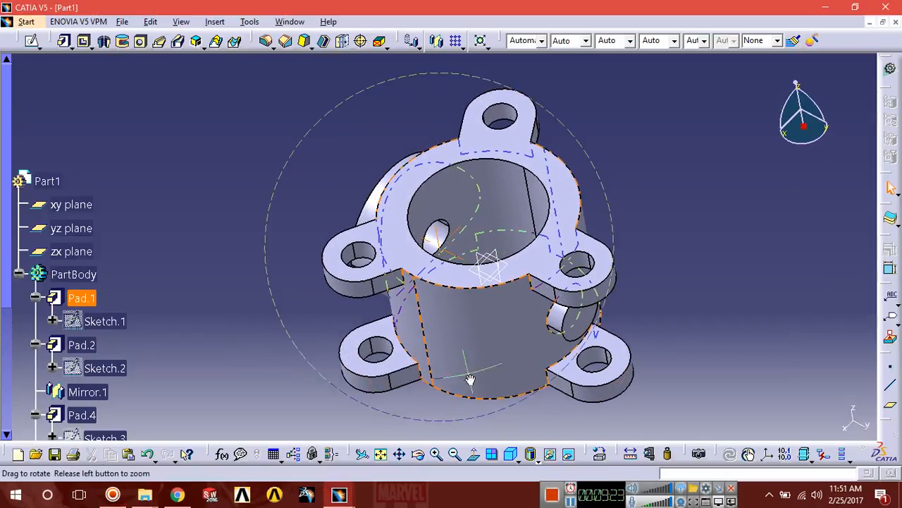
left_click_drag(471, 378, 403, 275)
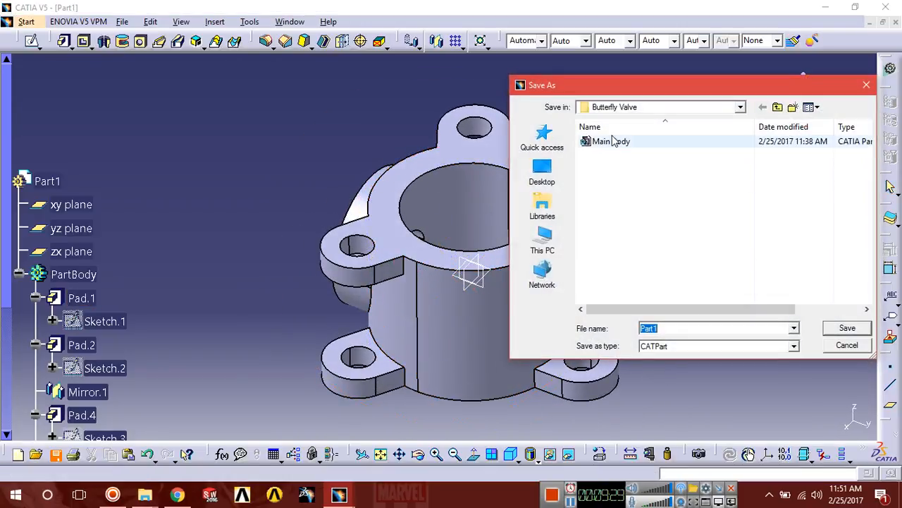
left_click(846, 327)
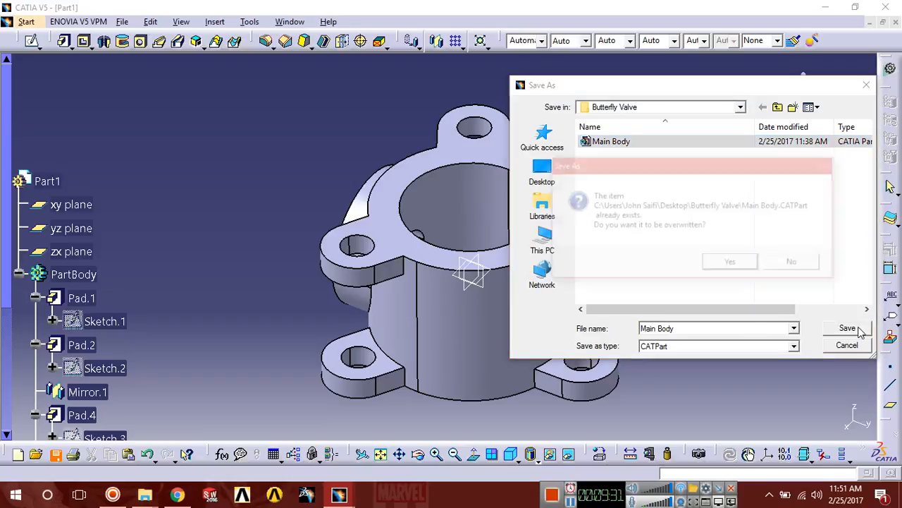